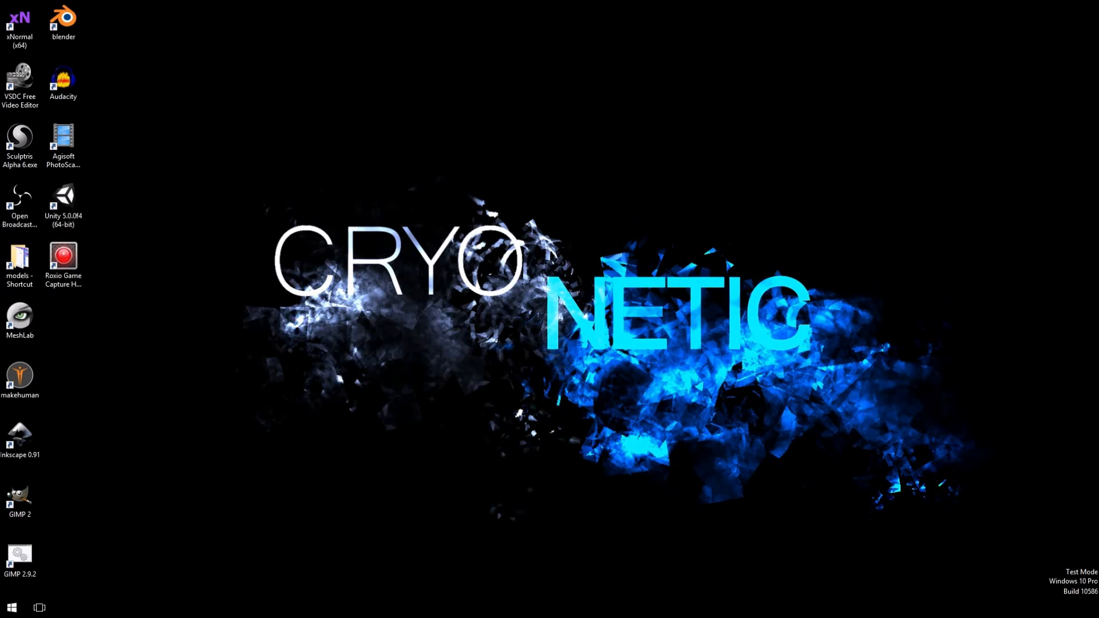
pyautogui.moveTo(124, 151)
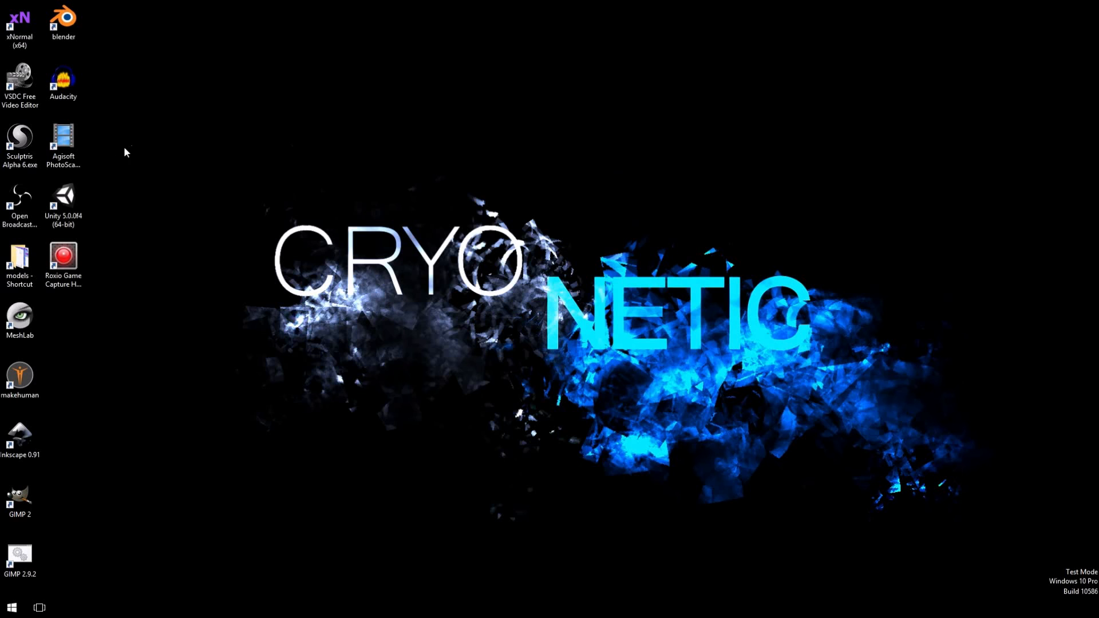
# Step: Launch Agisoft PhotoScan from the desktop shortcut into an empty untitled project
pyautogui.doubleClick(61, 142)
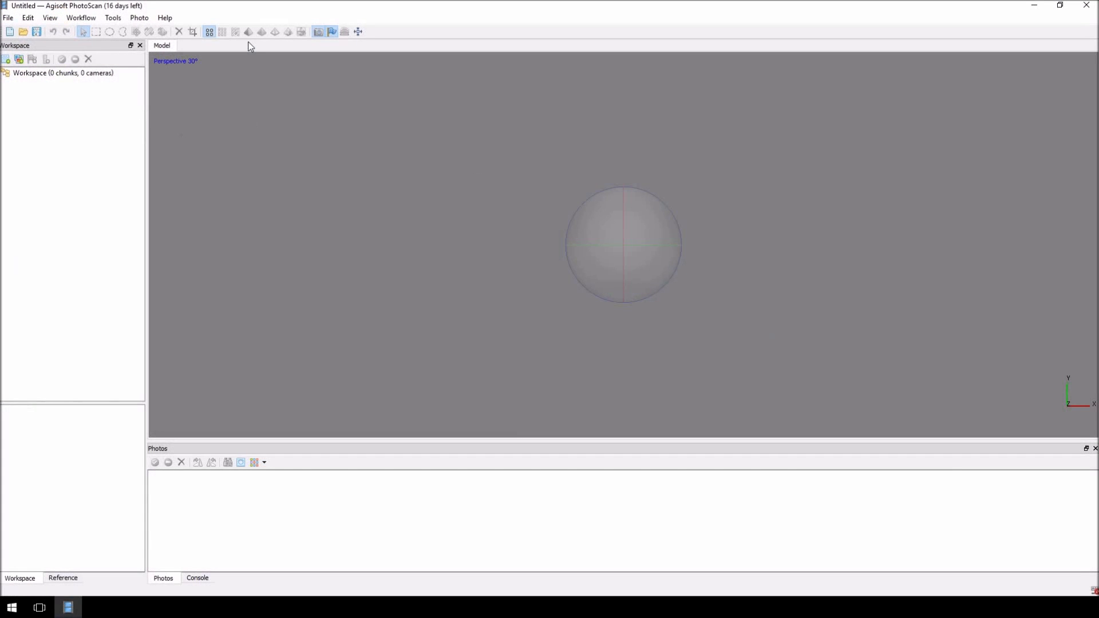
pyautogui.moveTo(114, 12)
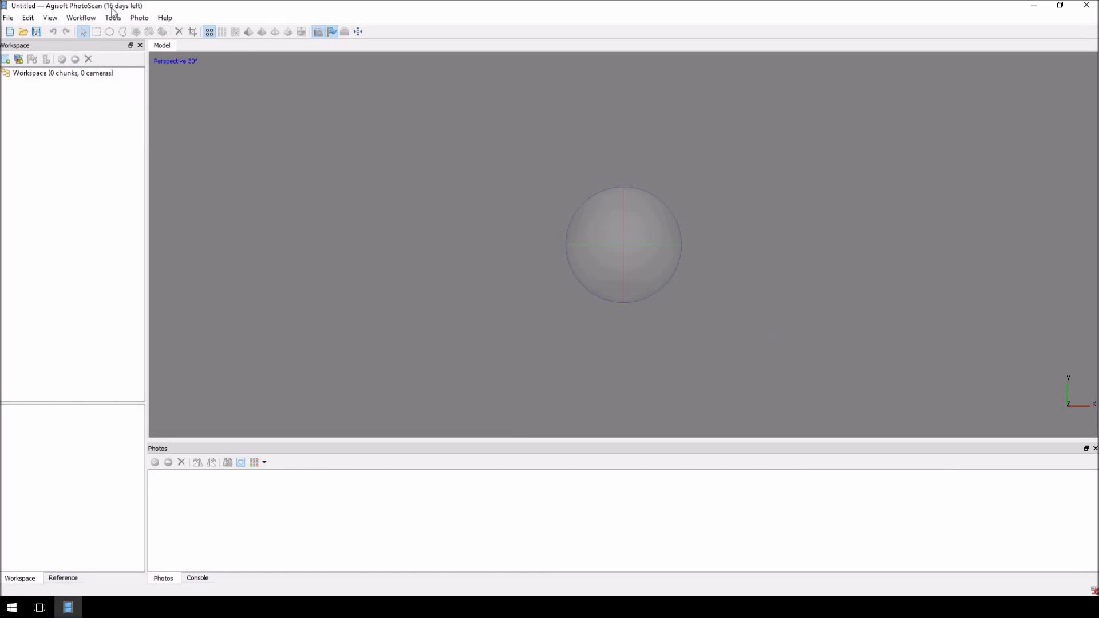
pyautogui.moveTo(343, 59)
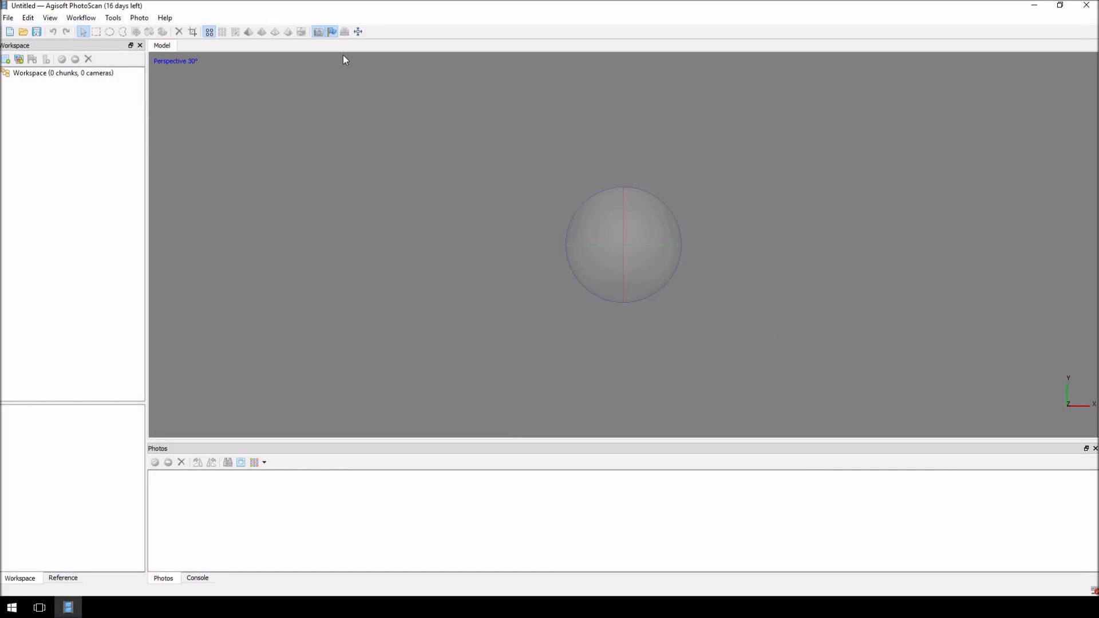
pyautogui.moveTo(515, 214)
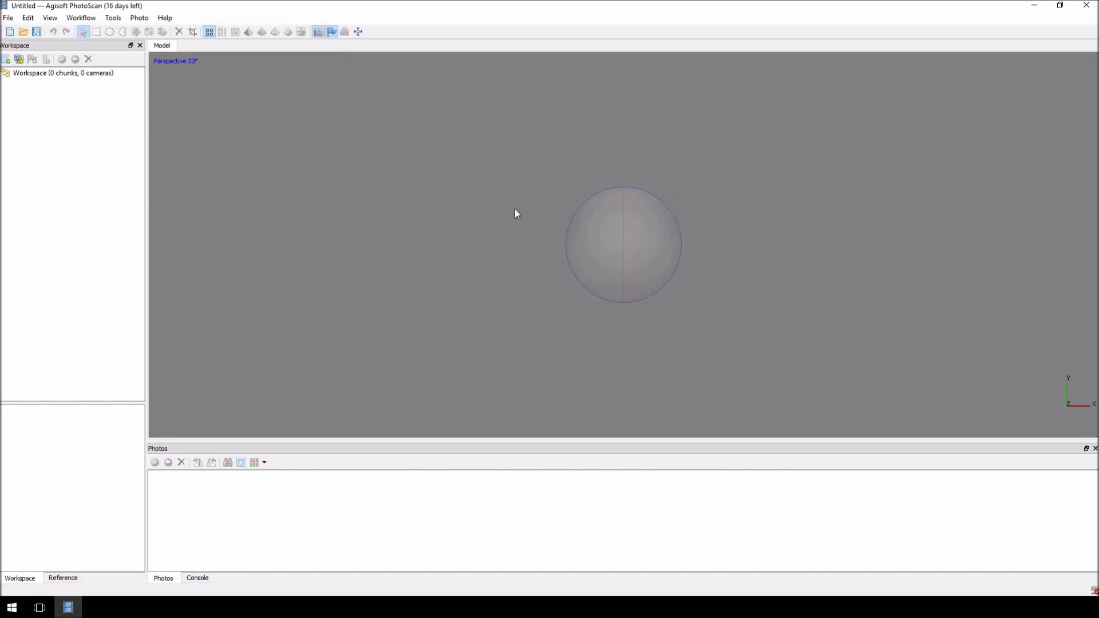
pyautogui.moveTo(616, 258)
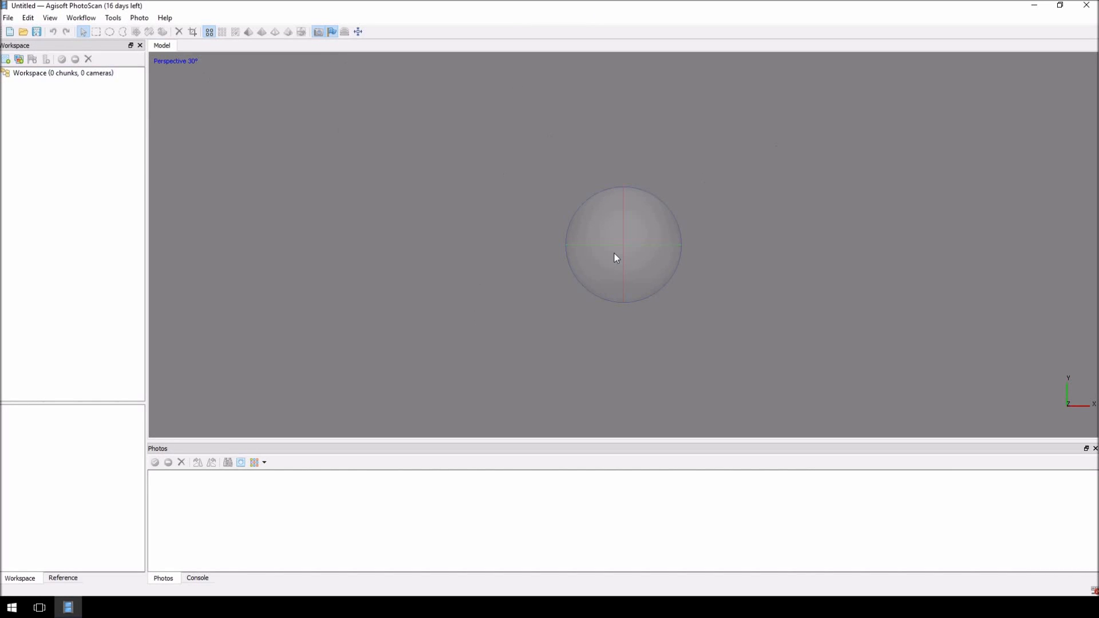
pyautogui.moveTo(521, 139)
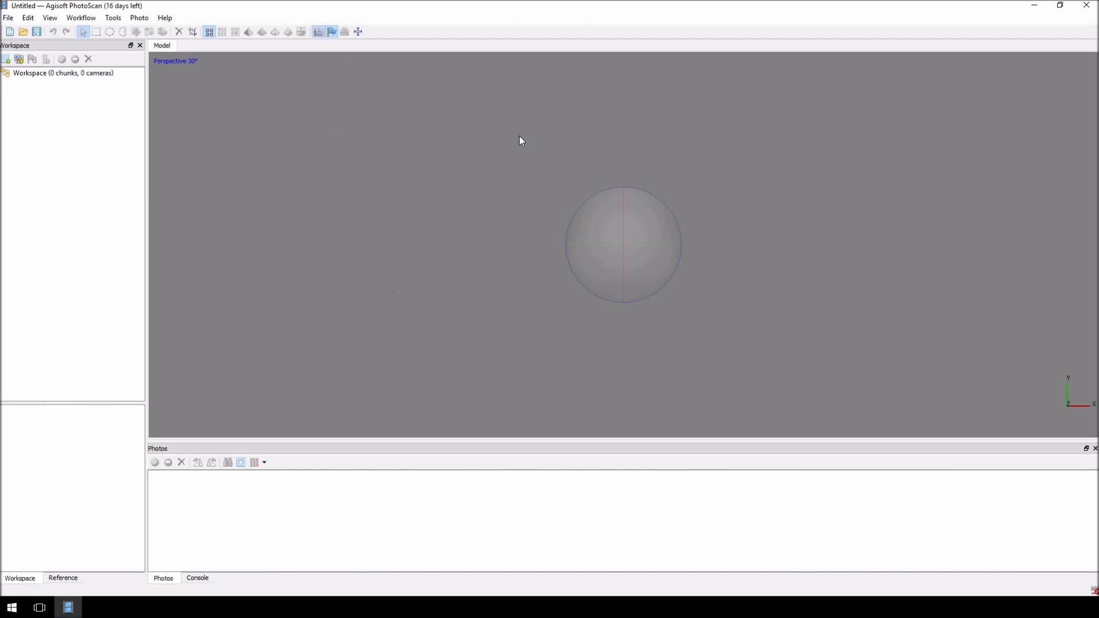
# Step: Add all 44 rock photos from the Selected folder via Workflow > Add Photos
pyautogui.click(80, 17)
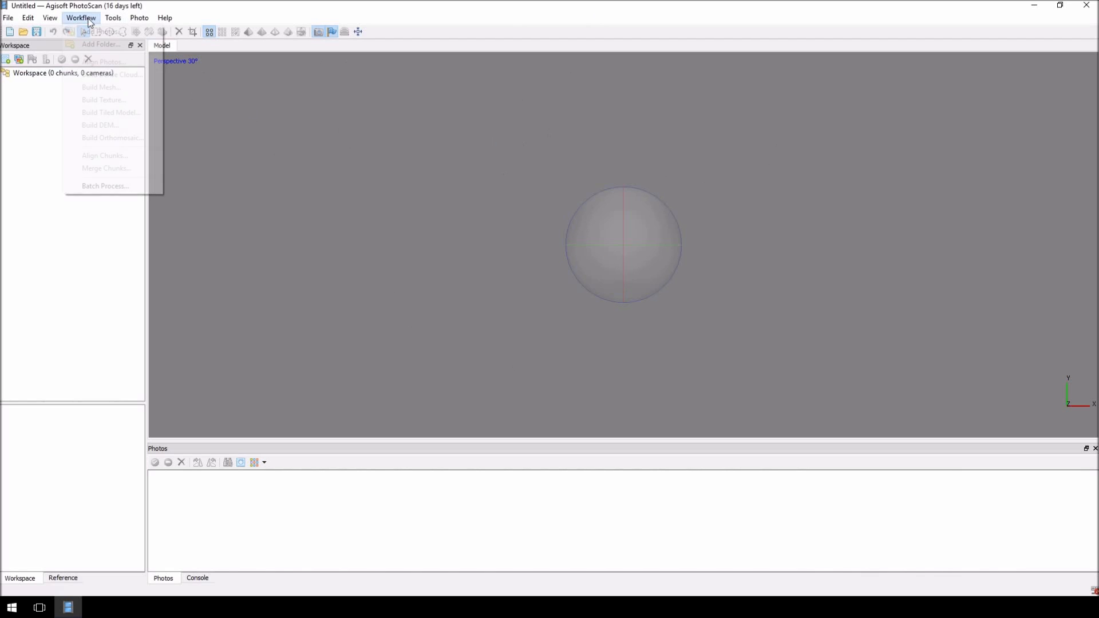
pyautogui.click(106, 61)
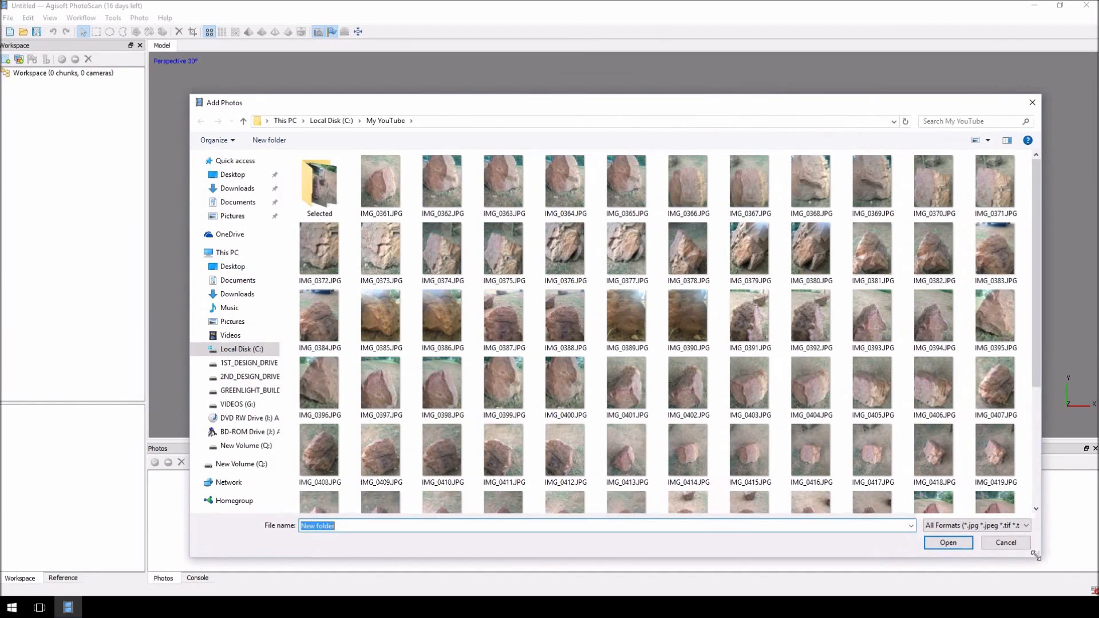
pyautogui.moveTo(580, 107)
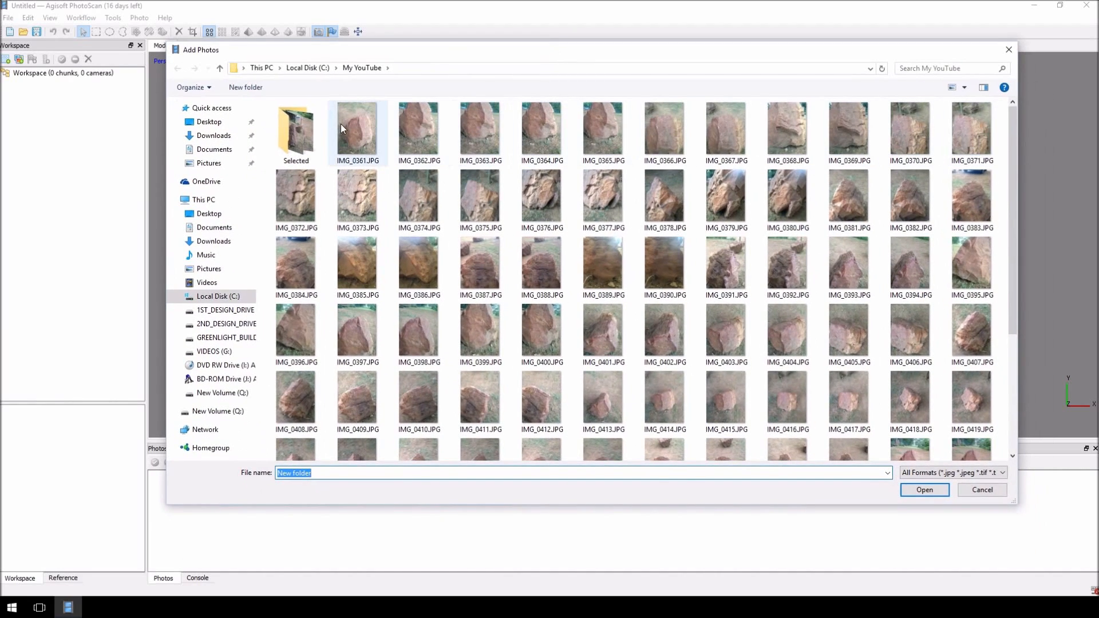
pyautogui.moveTo(602, 132)
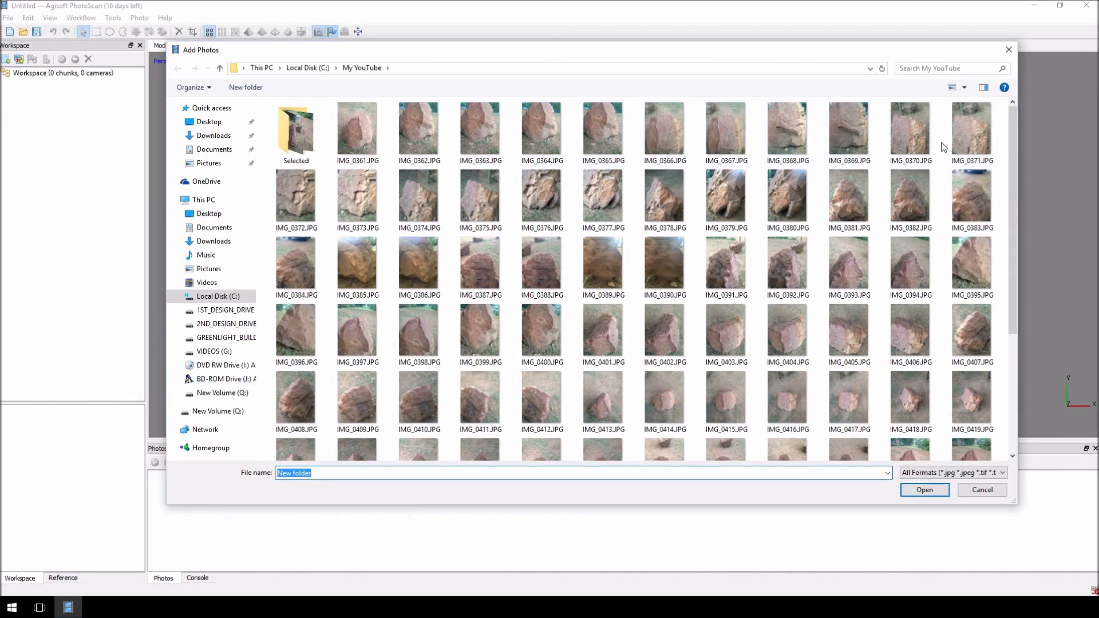
pyautogui.doubleClick(295, 126)
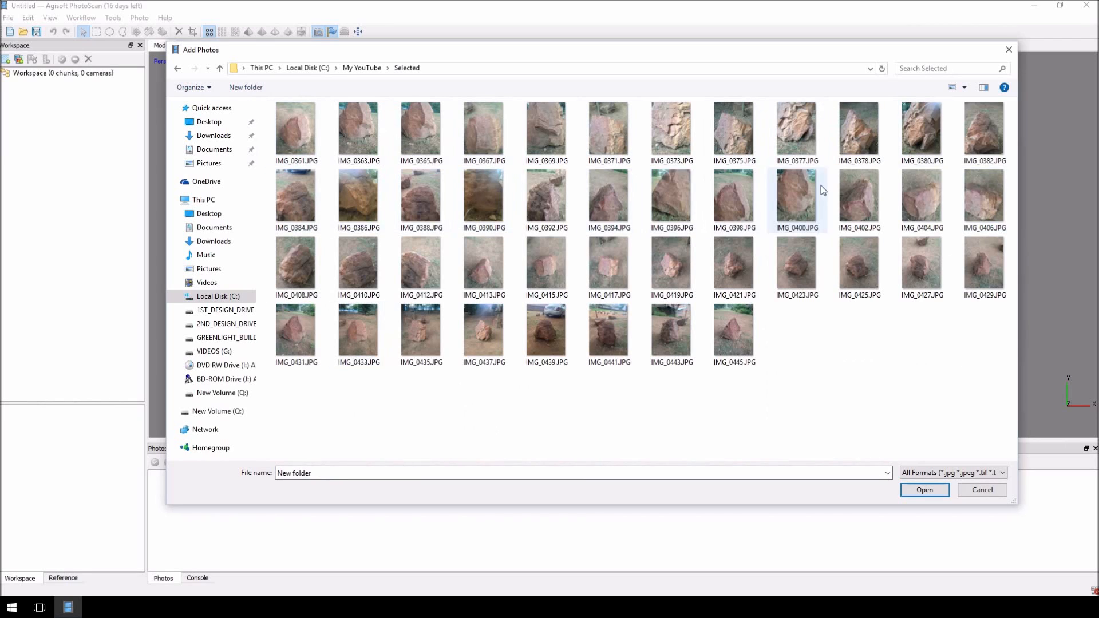
pyautogui.moveTo(358, 131)
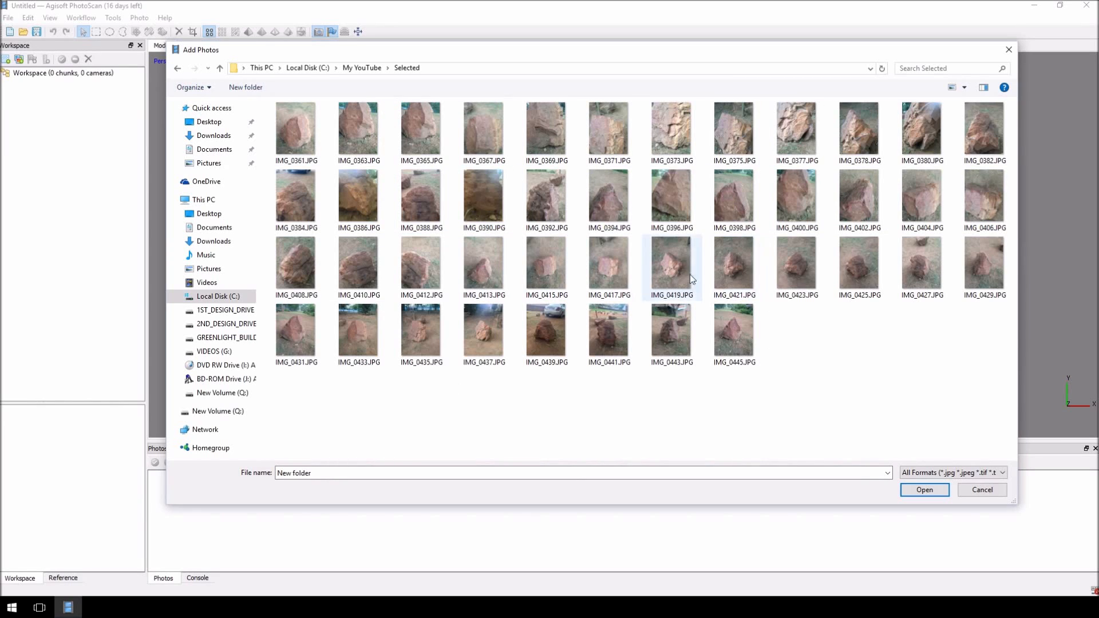
pyautogui.moveTo(873, 352)
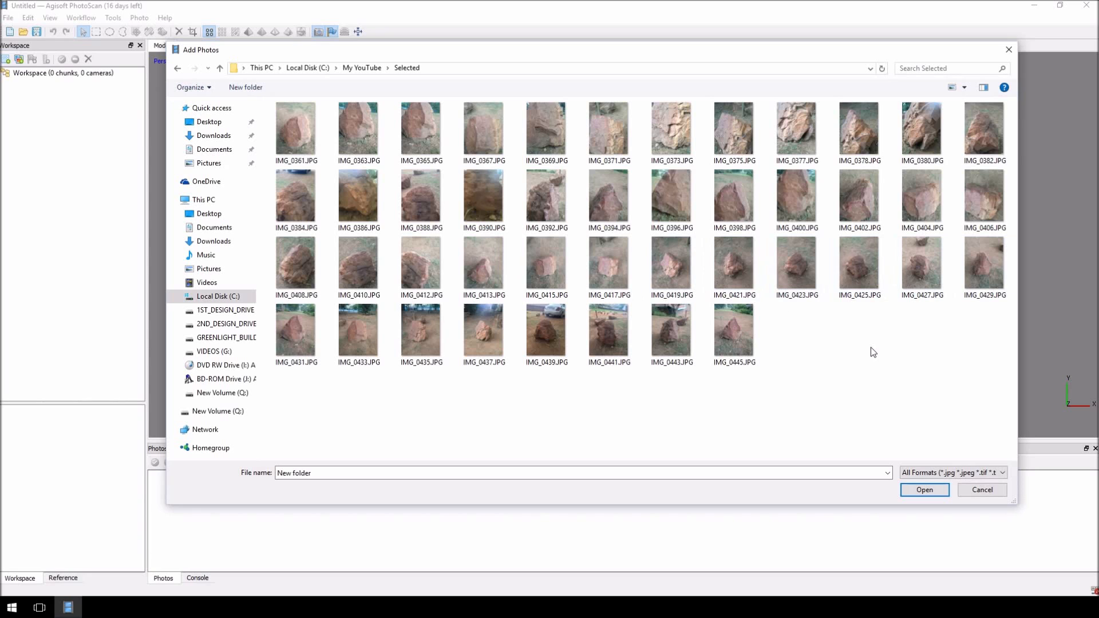
pyautogui.click(295, 132)
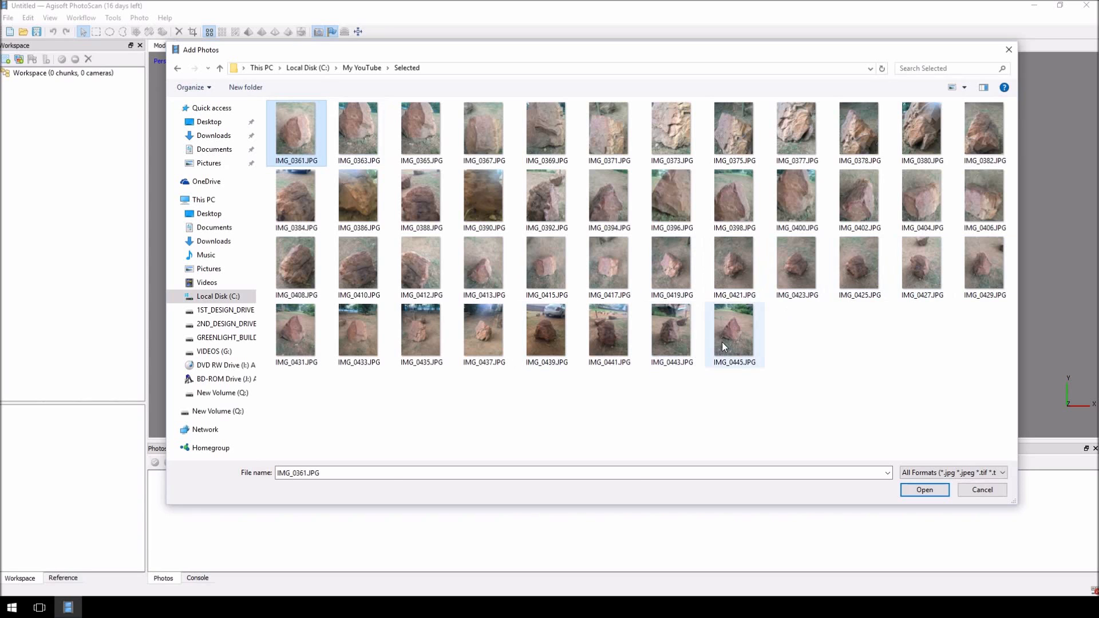
pyautogui.click(923, 488)
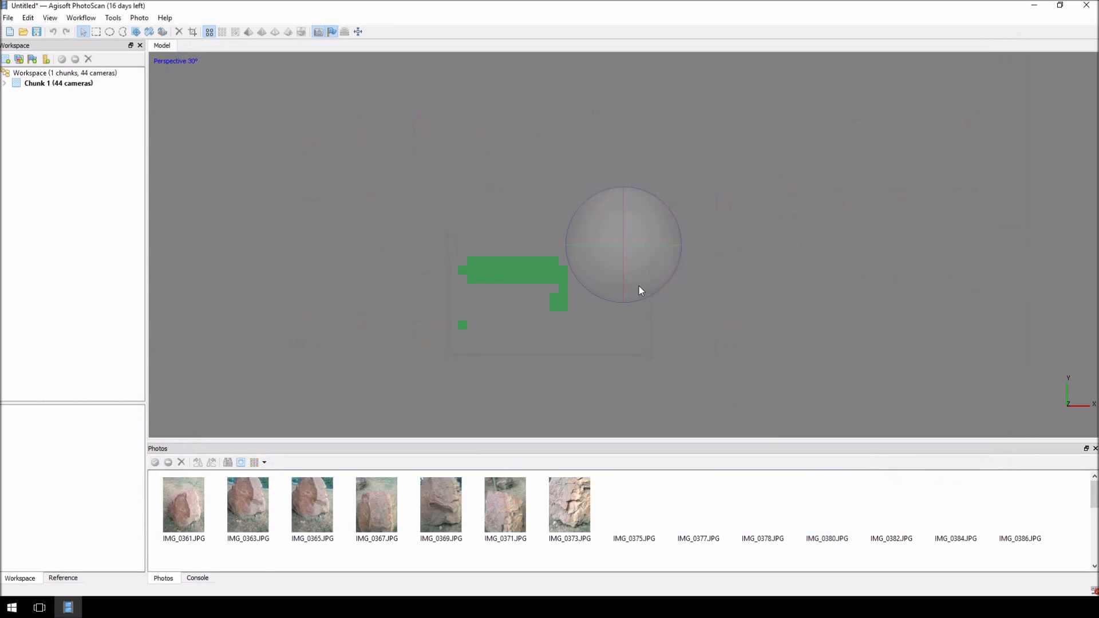
# Step: Align the photos at Medium accuracy with pair preselection Disabled, producing the 34,077-point sparse cloud
pyautogui.click(80, 17)
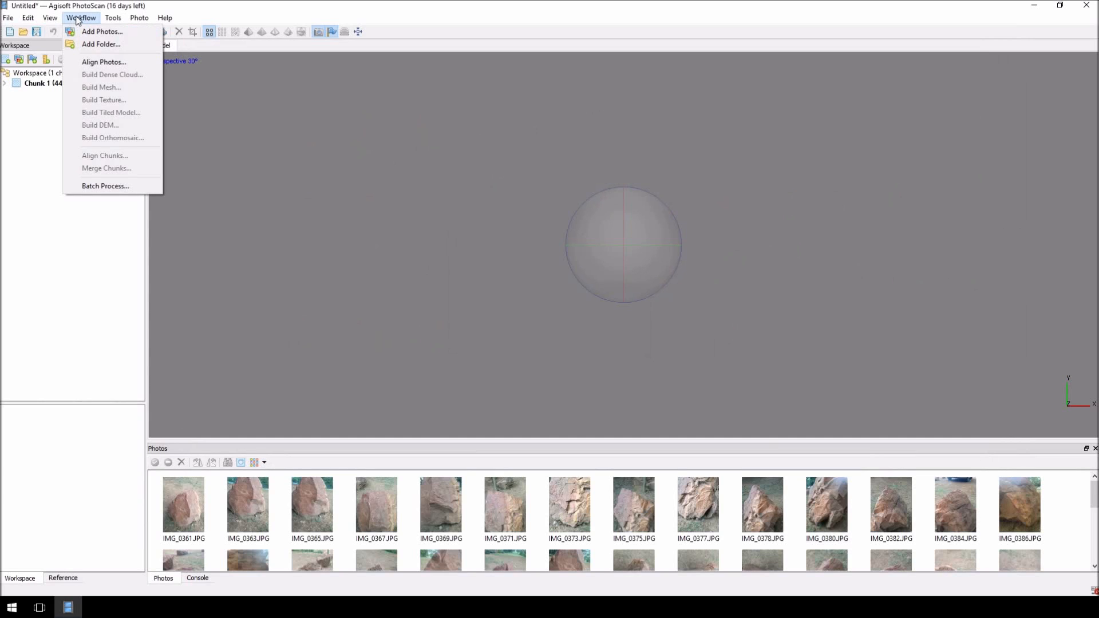
pyautogui.moveTo(104, 62)
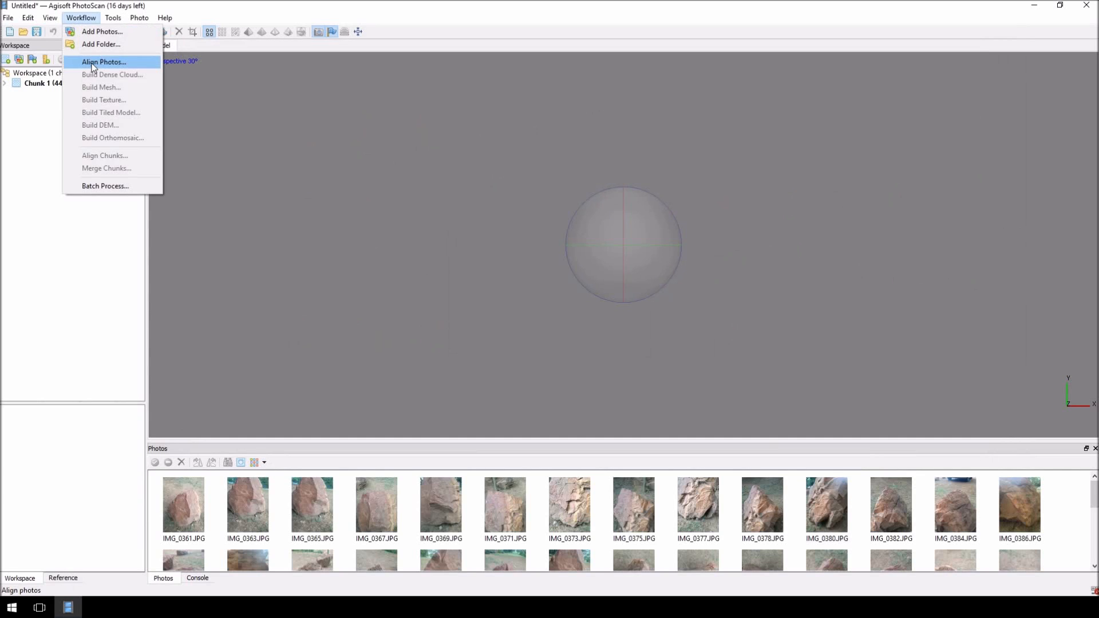
pyautogui.click(103, 61)
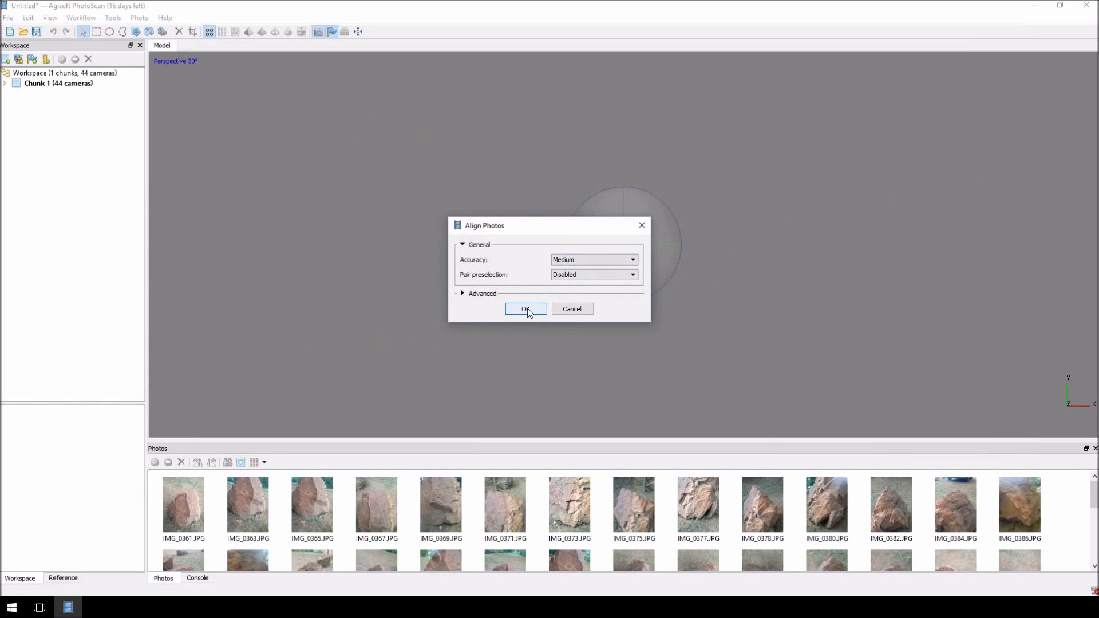
pyautogui.click(525, 309)
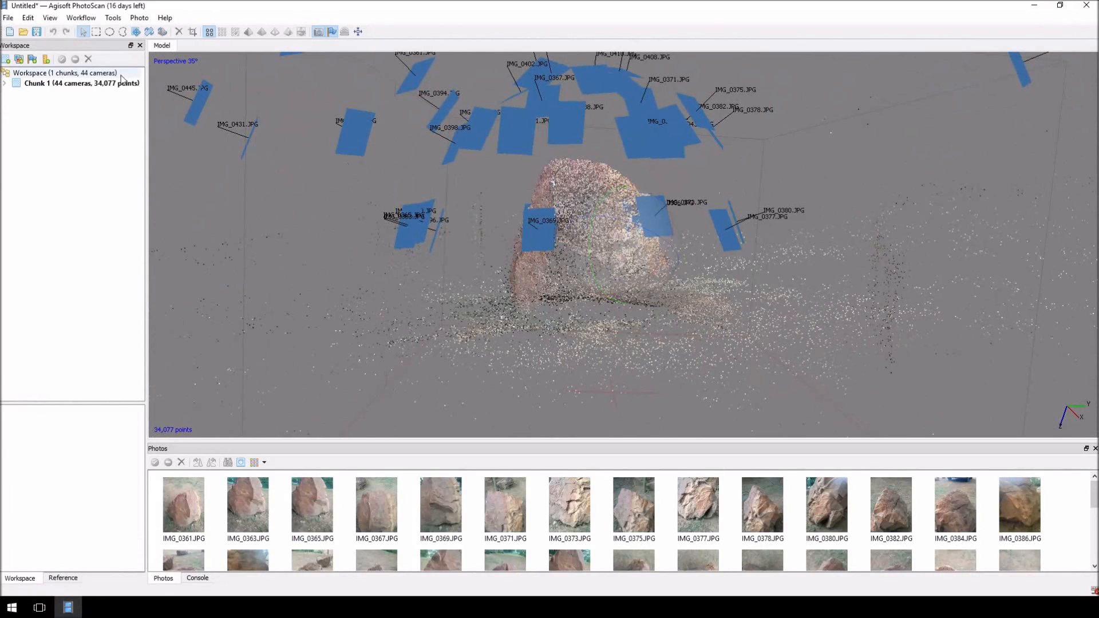
# Step: Build an Arbitrary-surface mesh from the sparse cloud with High face count
pyautogui.click(81, 18)
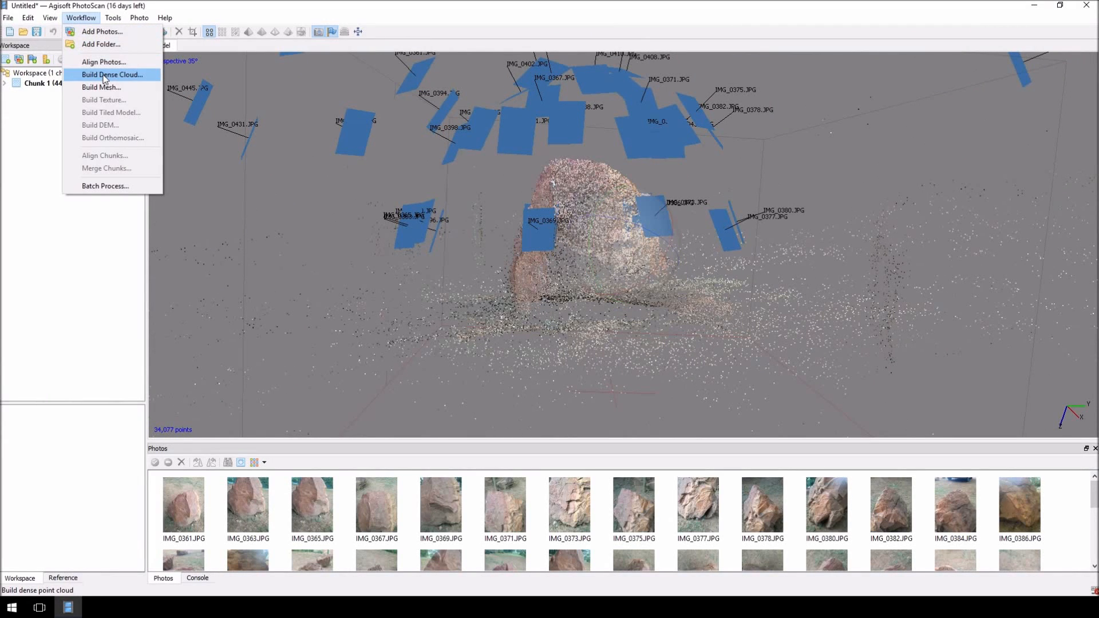
pyautogui.moveTo(517, 277)
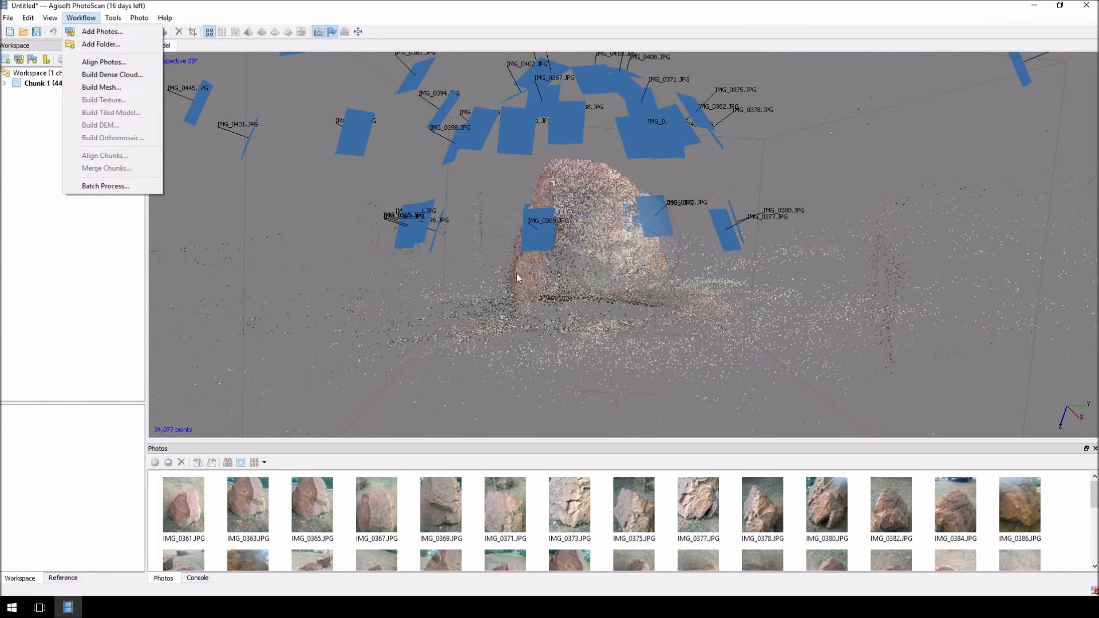
pyautogui.moveTo(357, 186)
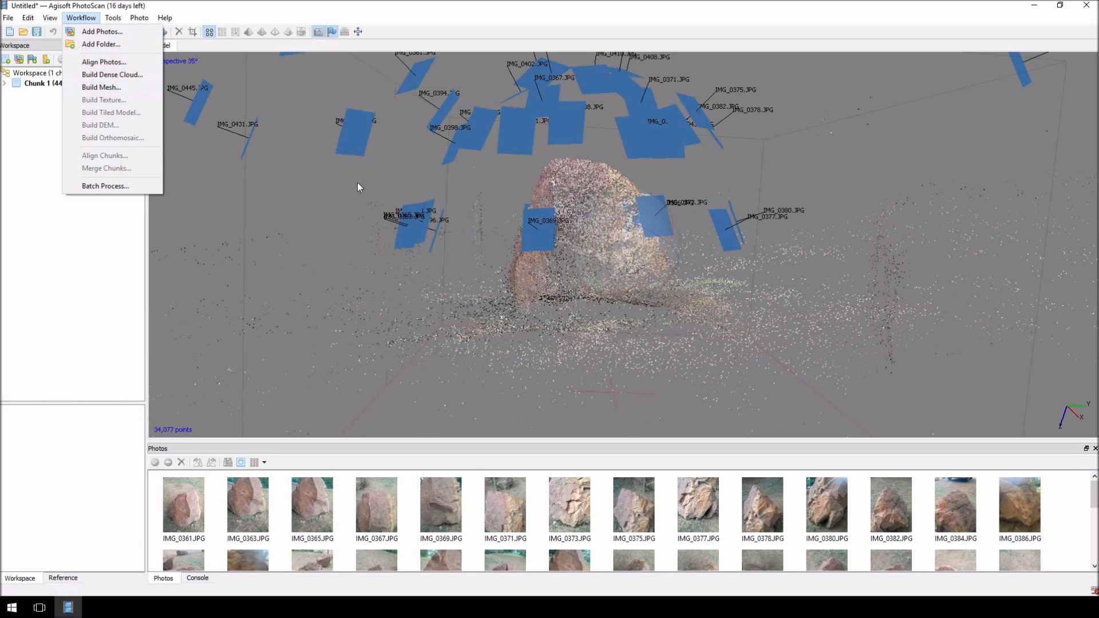
pyautogui.moveTo(650, 236)
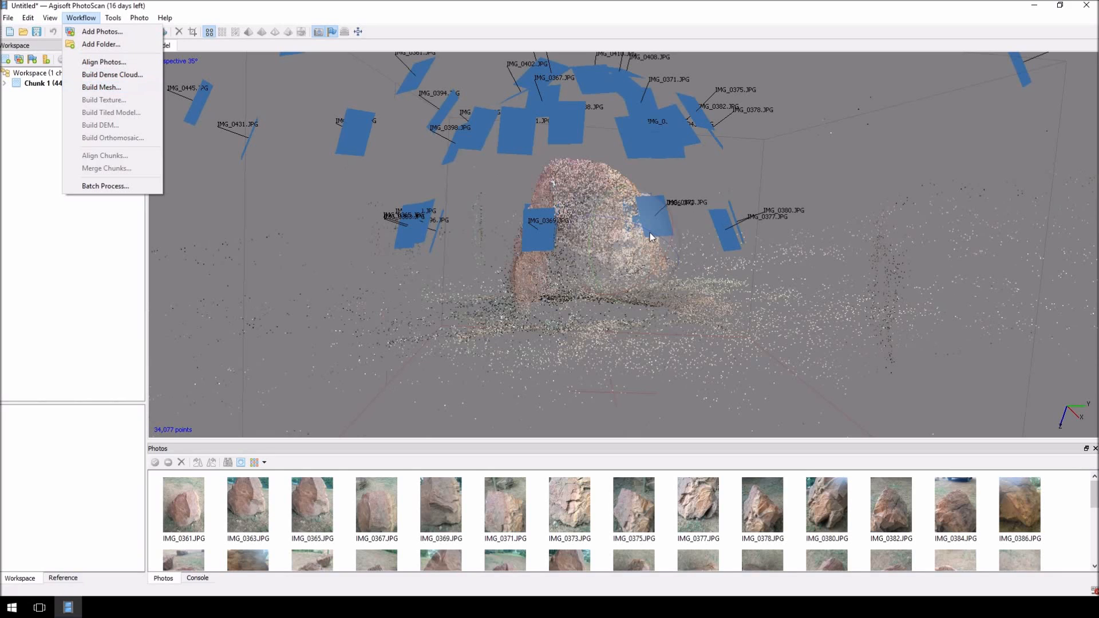
pyautogui.moveTo(573, 222)
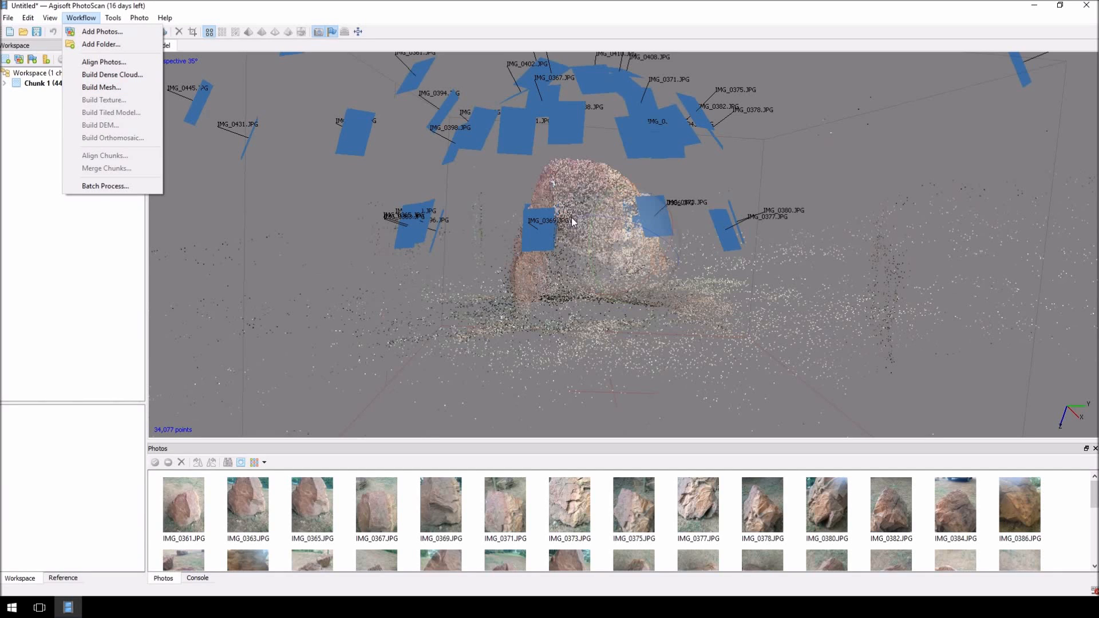
pyautogui.moveTo(112, 74)
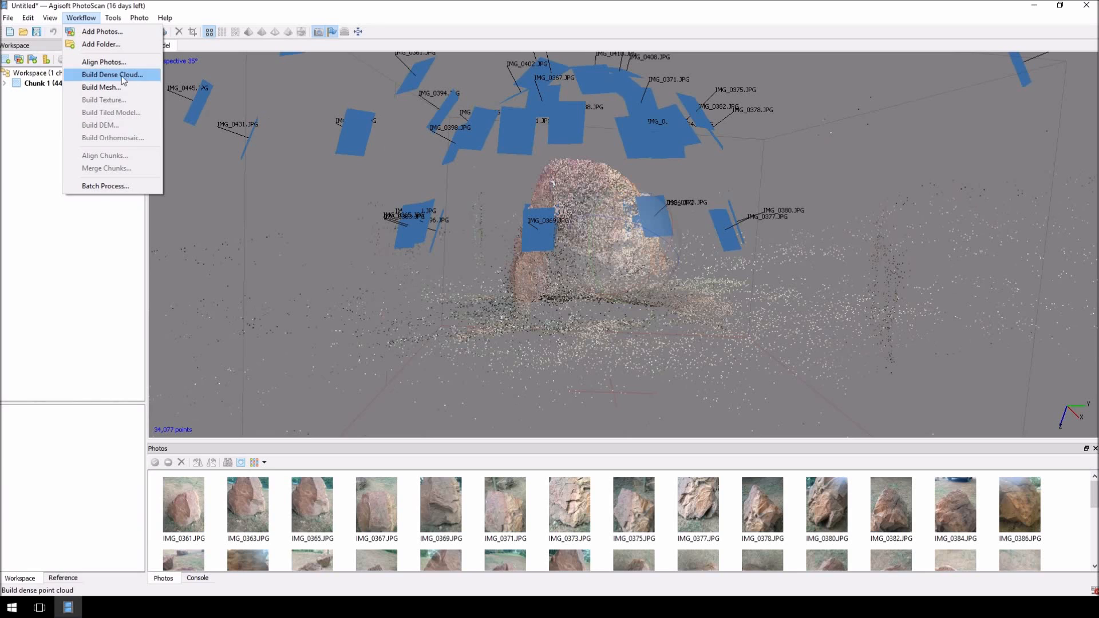
pyautogui.click(101, 87)
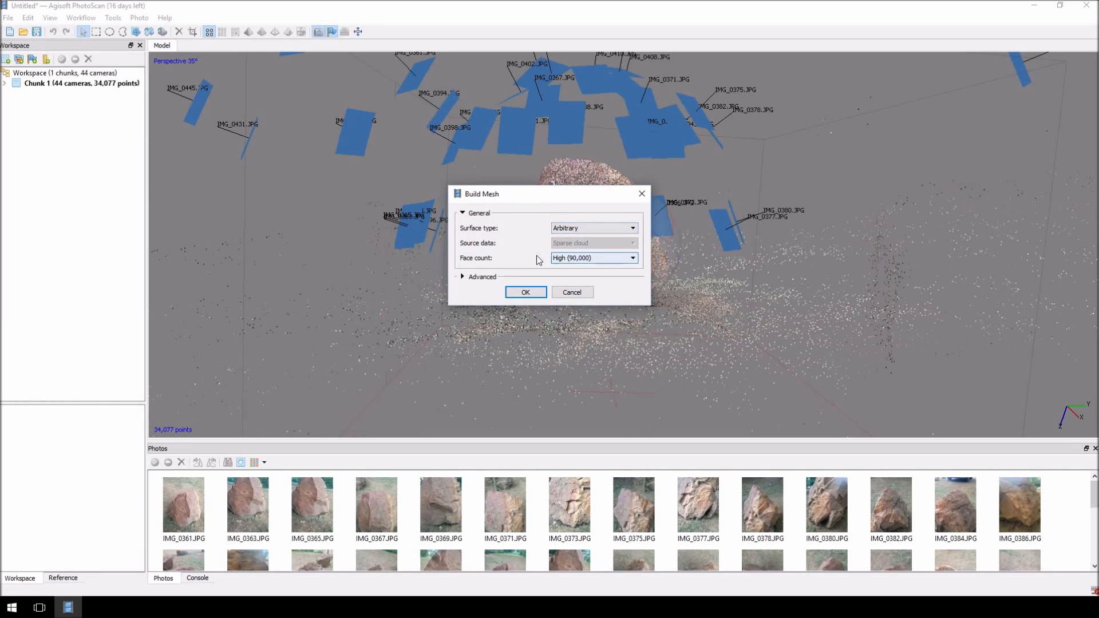
pyautogui.moveTo(525, 292)
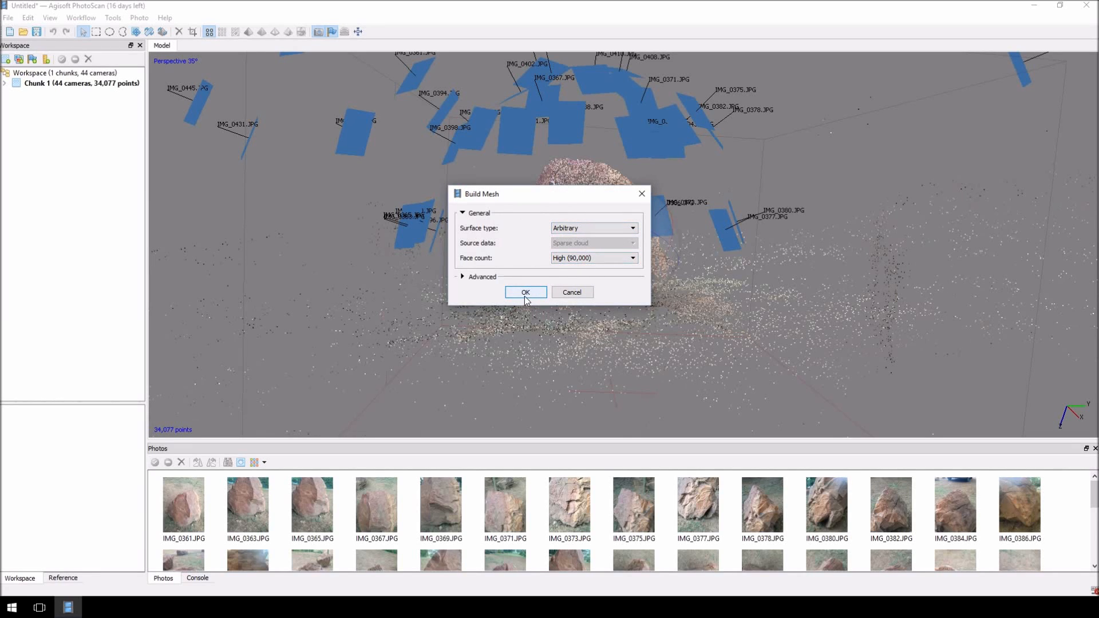
pyautogui.click(525, 291)
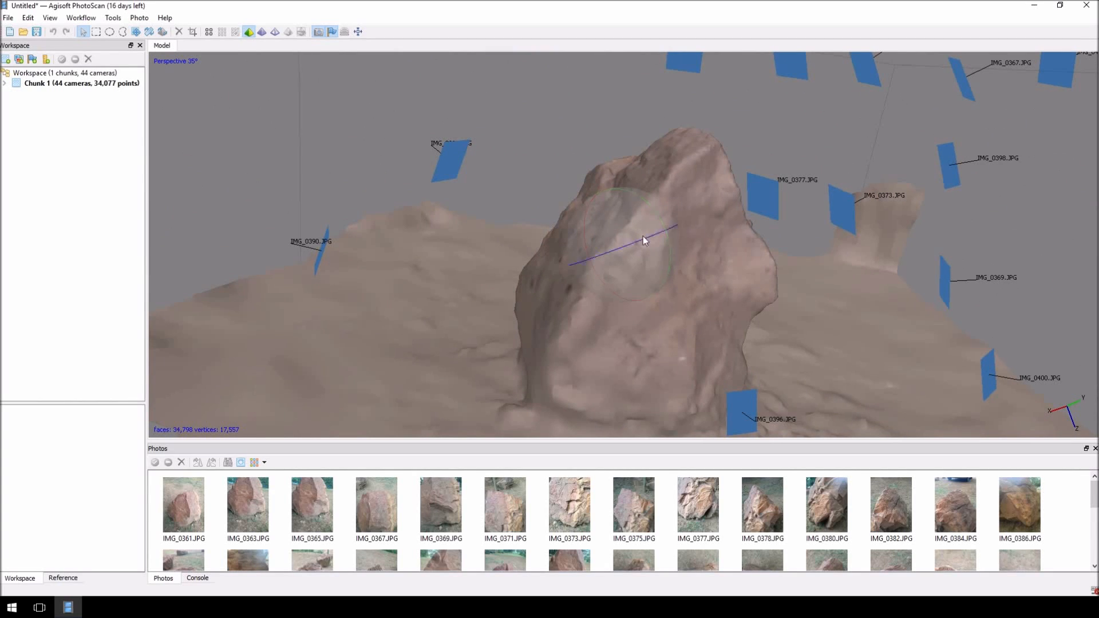
pyautogui.moveTo(650, 241)
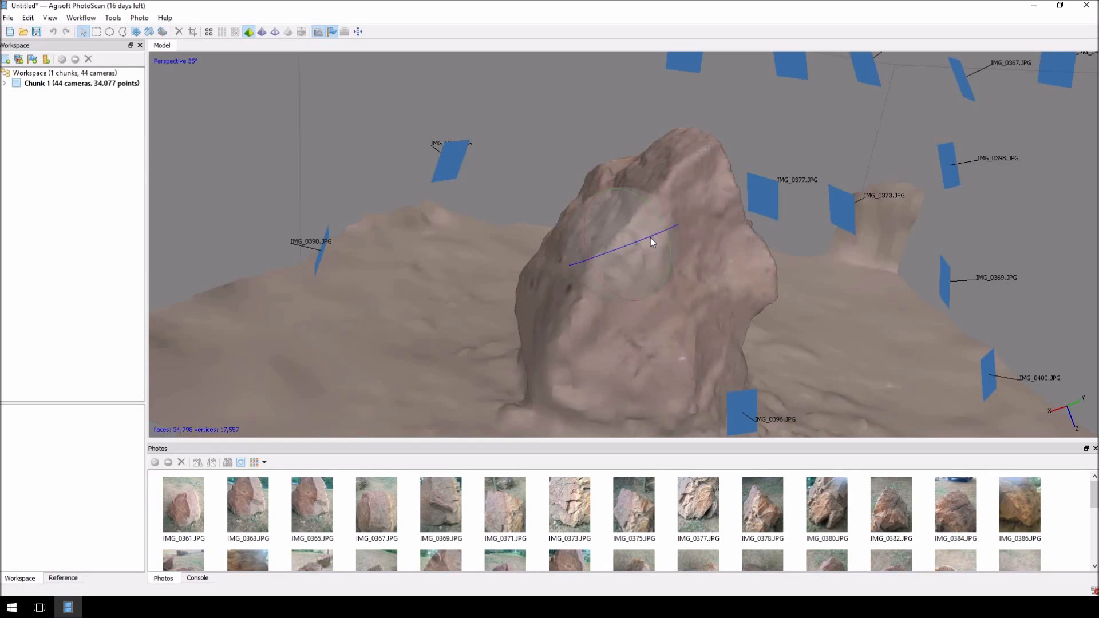
# Step: Build the mesh texture with Generic mapping, Average blending and texture size 8192
pyautogui.click(80, 17)
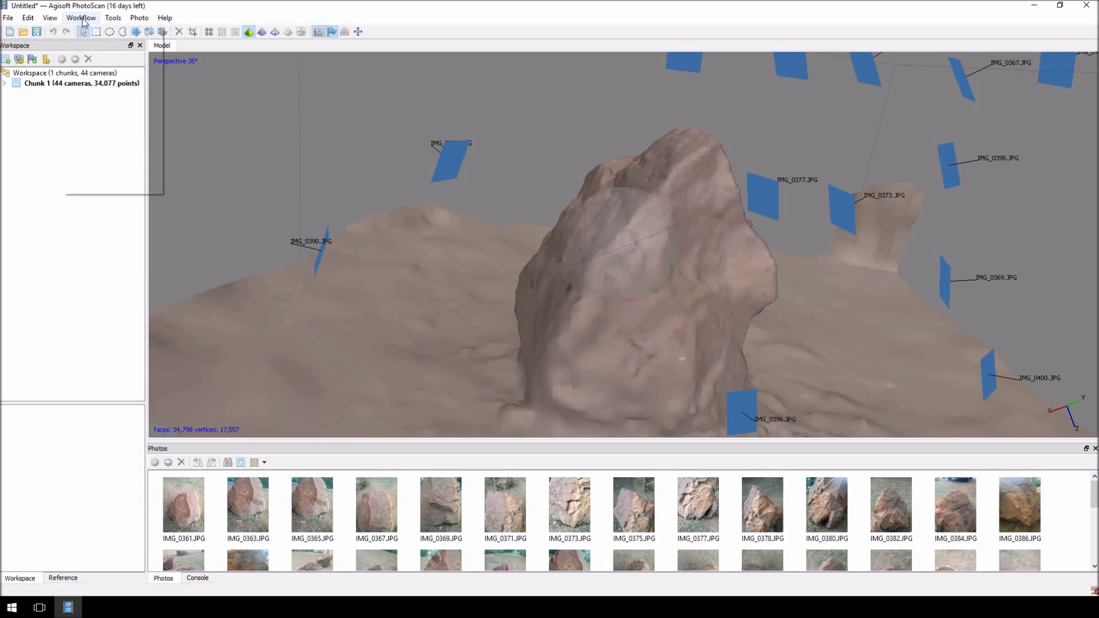
pyautogui.click(80, 17)
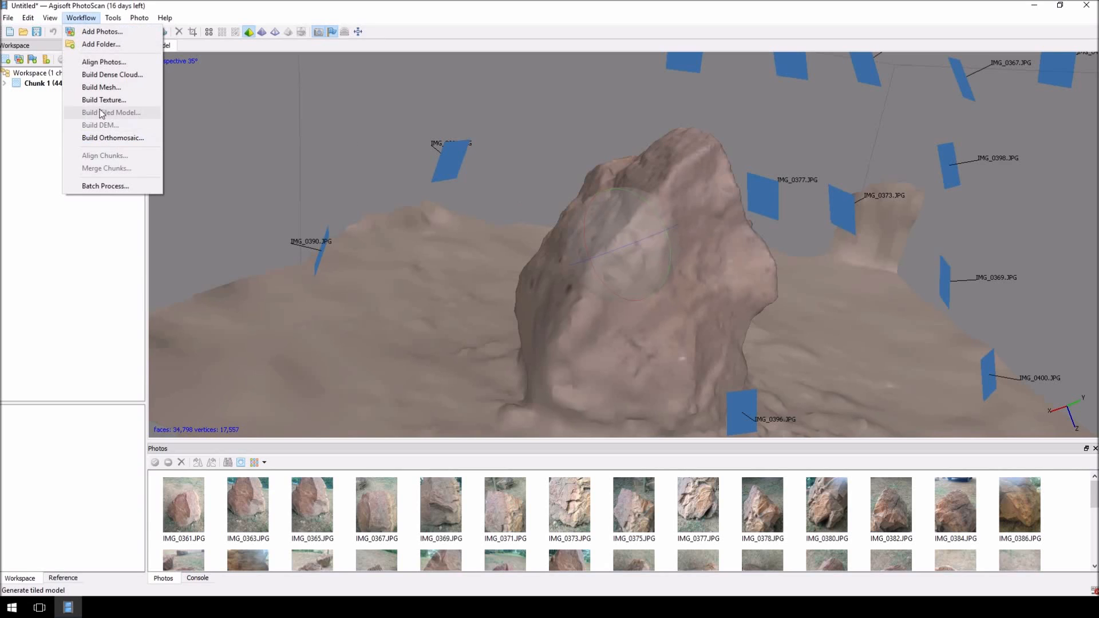
pyautogui.click(103, 100)
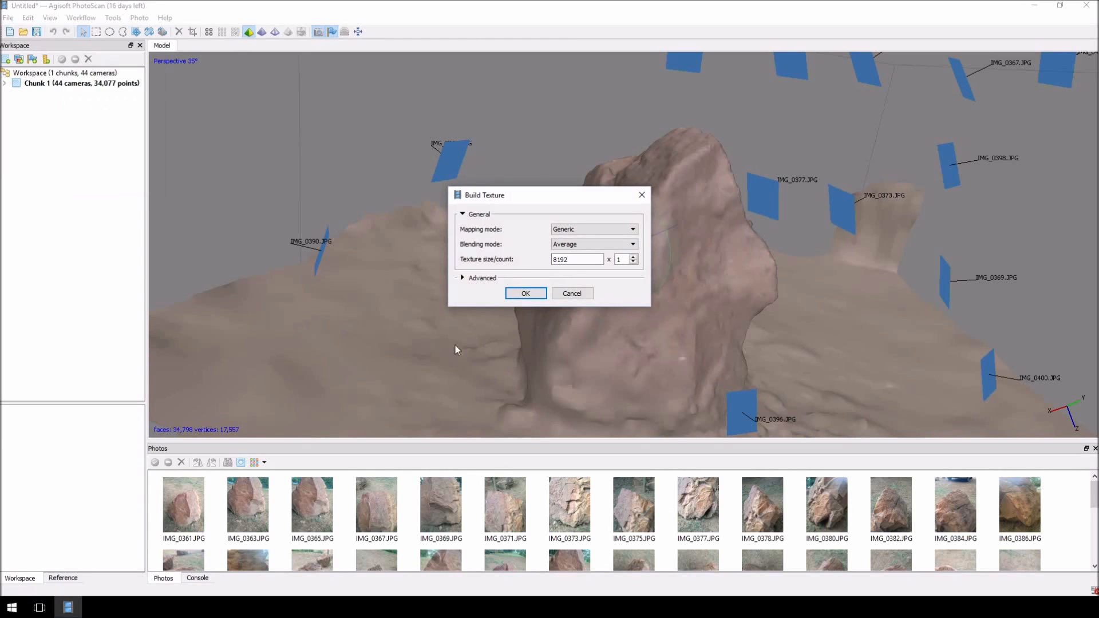
pyautogui.tripleClick(575, 259)
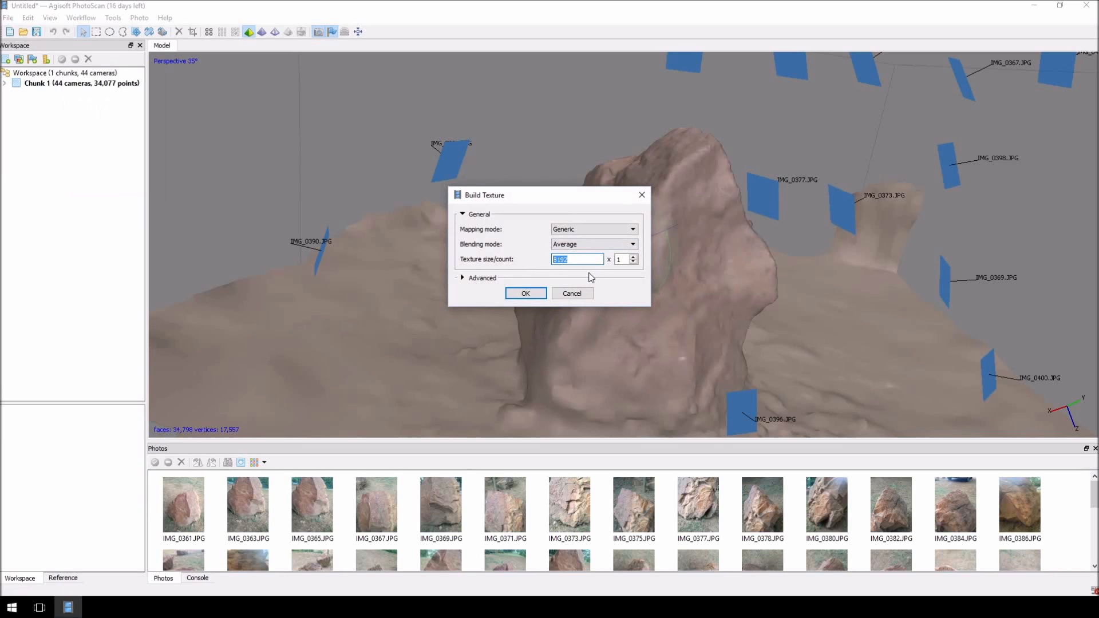
pyautogui.click(526, 293)
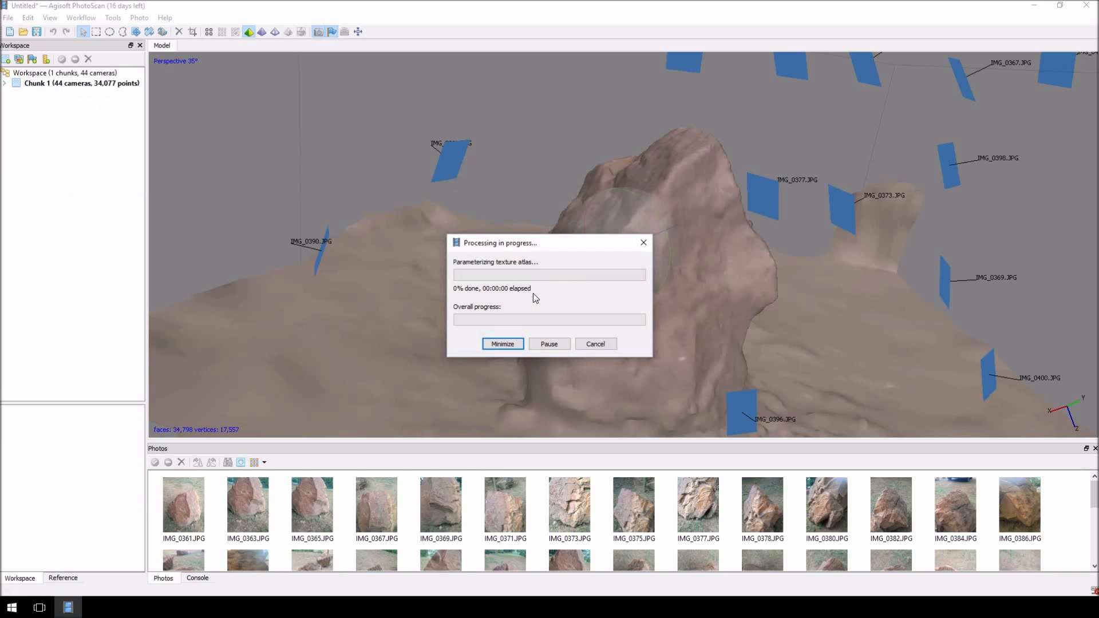
pyautogui.moveTo(816, 304)
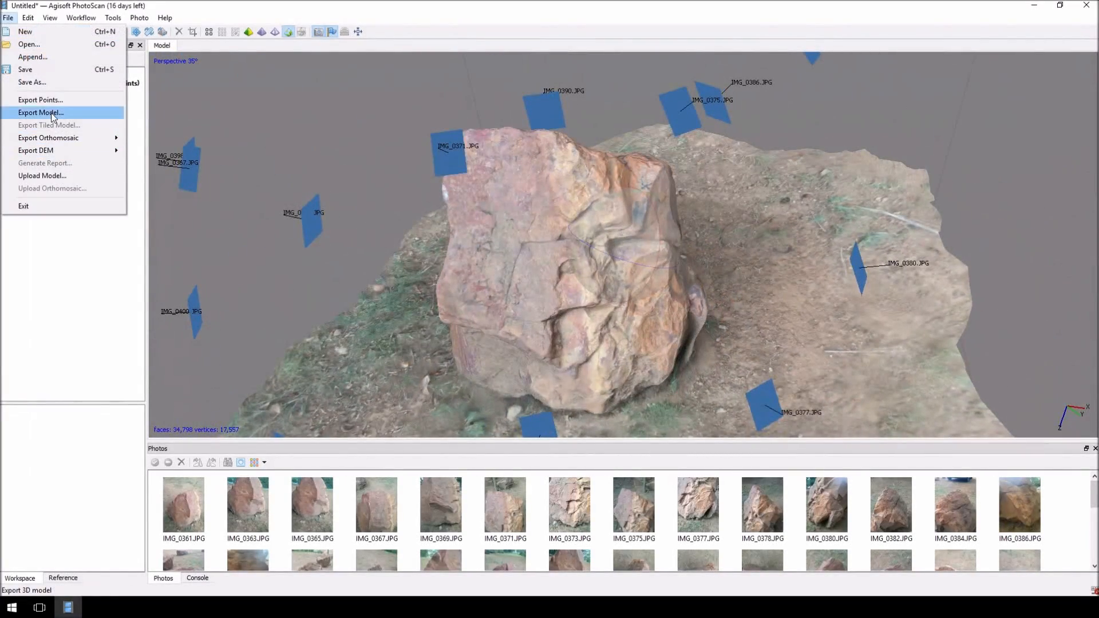
# Step: Export the model to the Desktop as Wavefront OBJ 'rock_photo' with JPEG texture
pyautogui.click(40, 113)
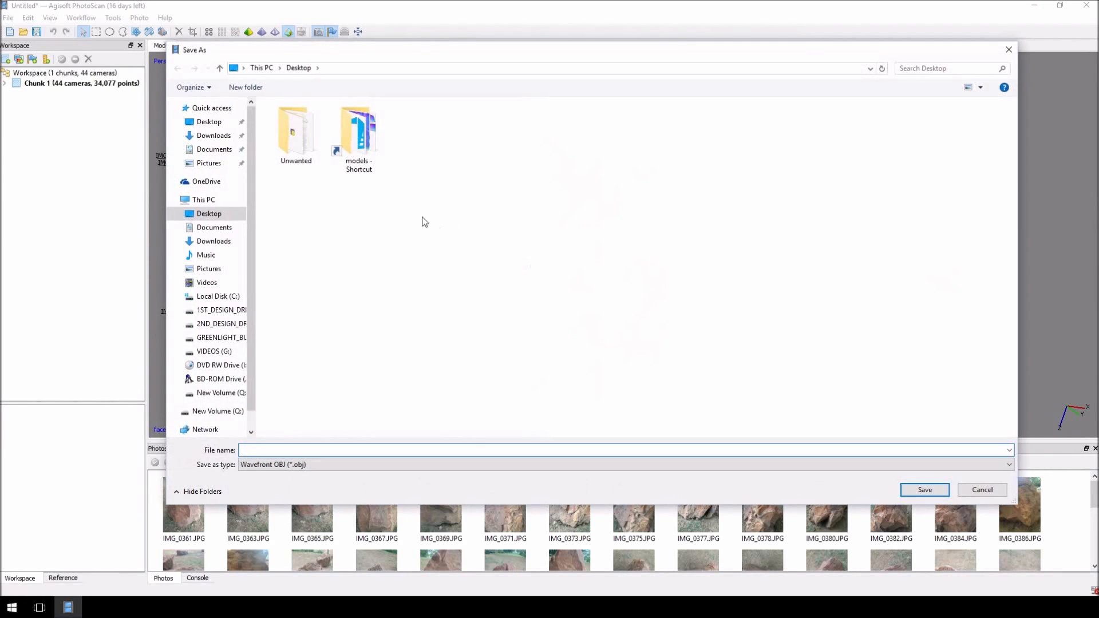
pyautogui.moveTo(364, 286)
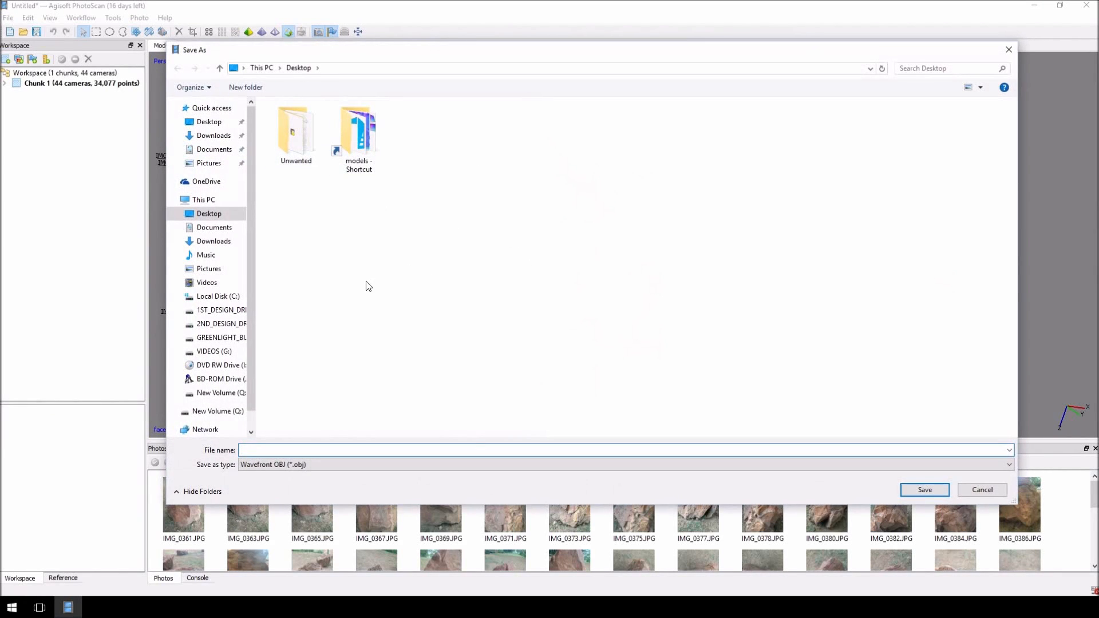
pyautogui.click(358, 133)
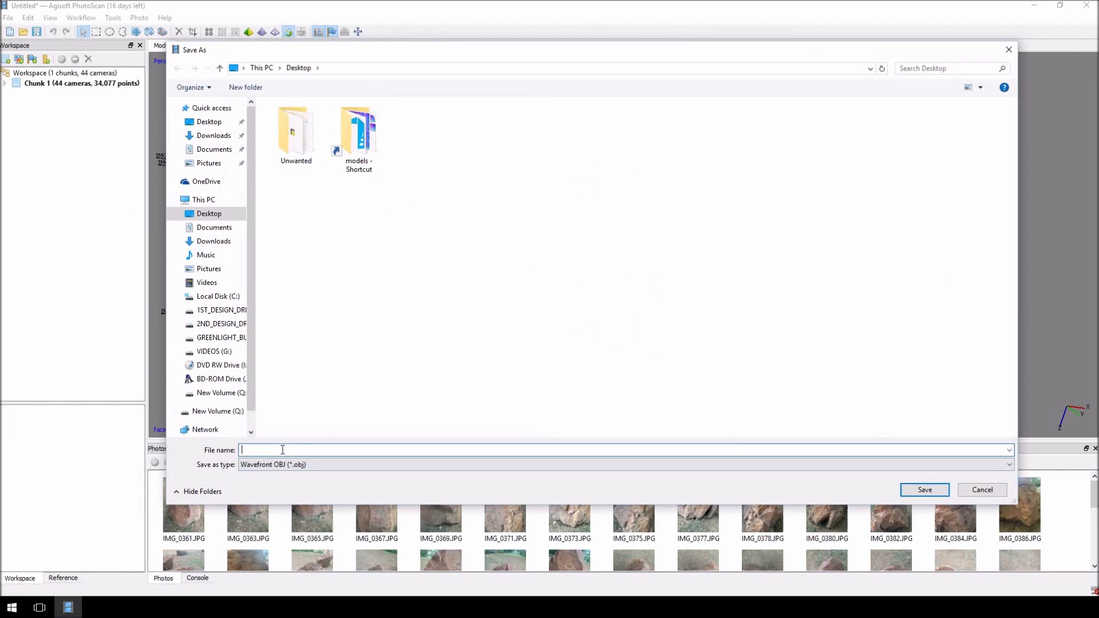
pyautogui.write('rock_photo')
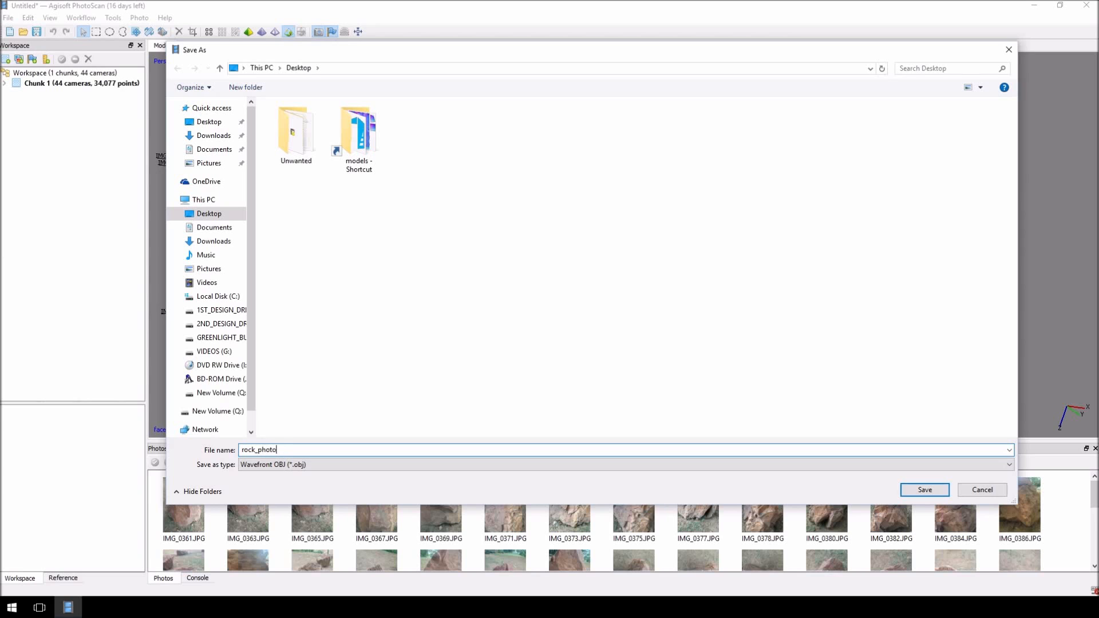
pyautogui.click(924, 489)
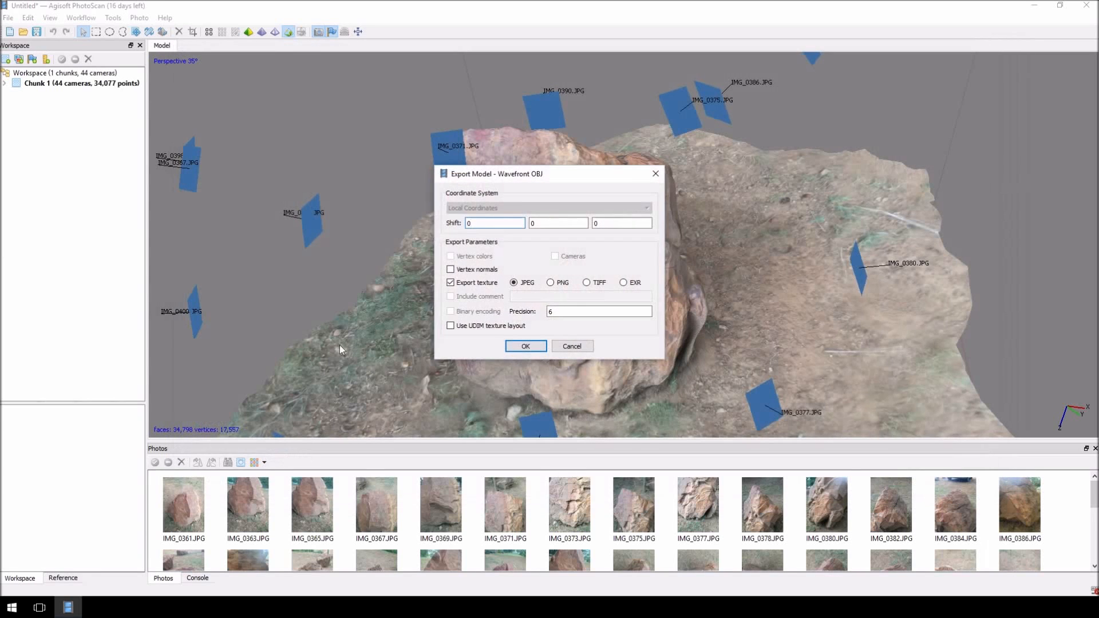
pyautogui.click(525, 345)
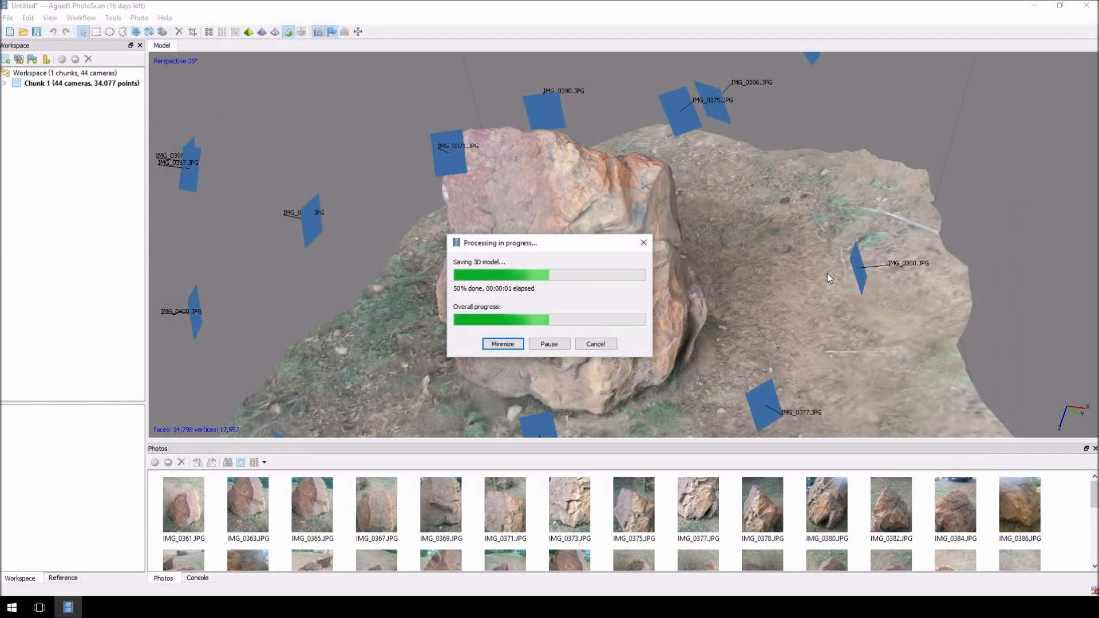
pyautogui.click(8, 18)
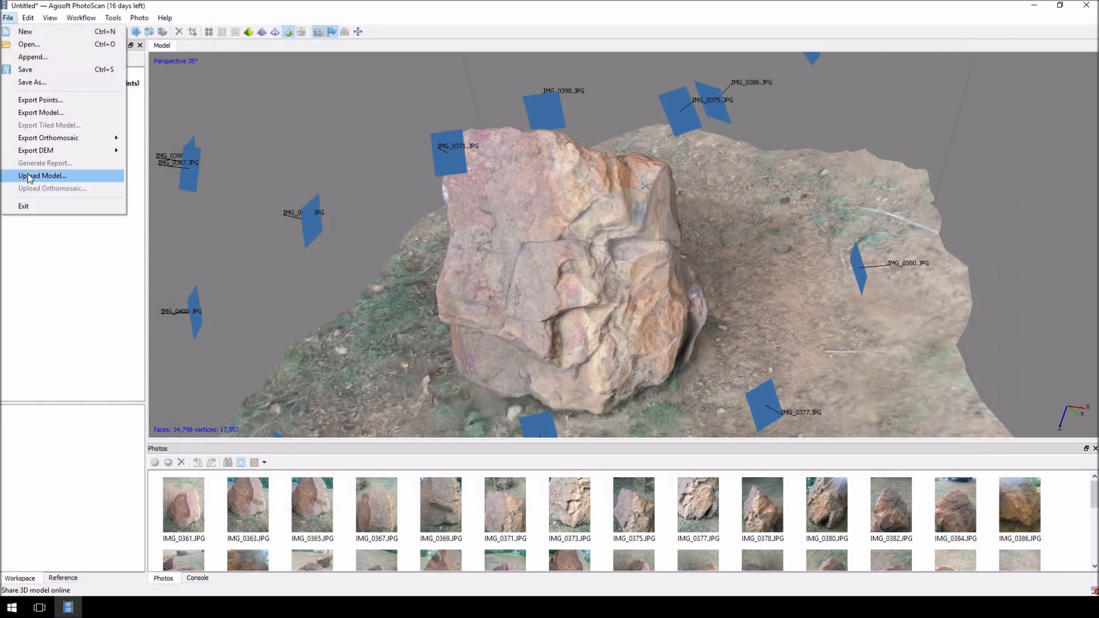
pyautogui.moveTo(41, 113)
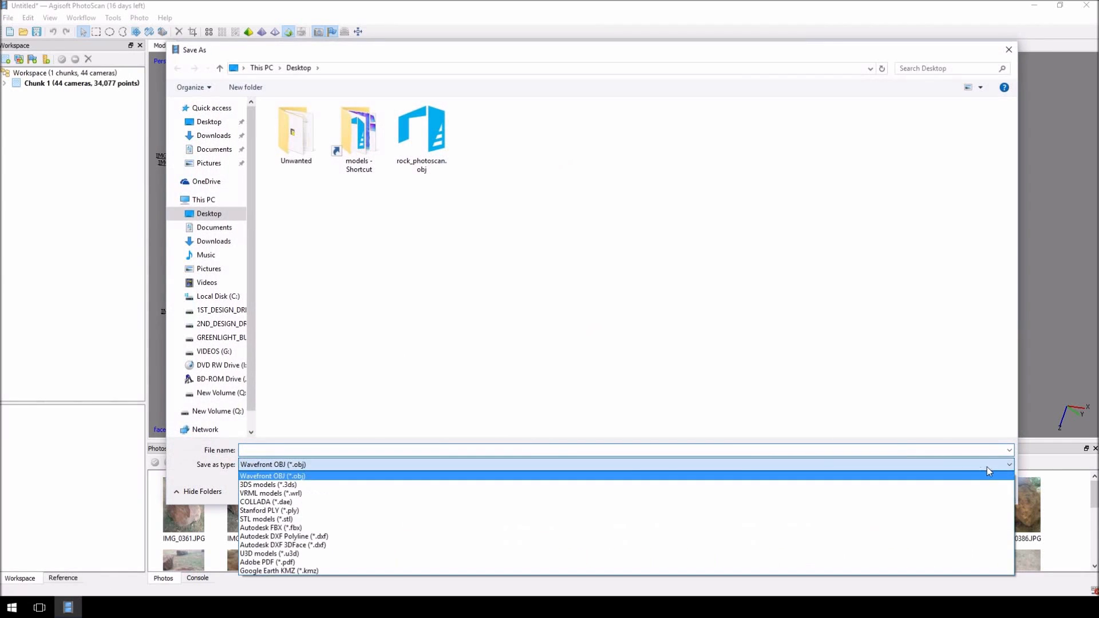
pyautogui.moveTo(291, 484)
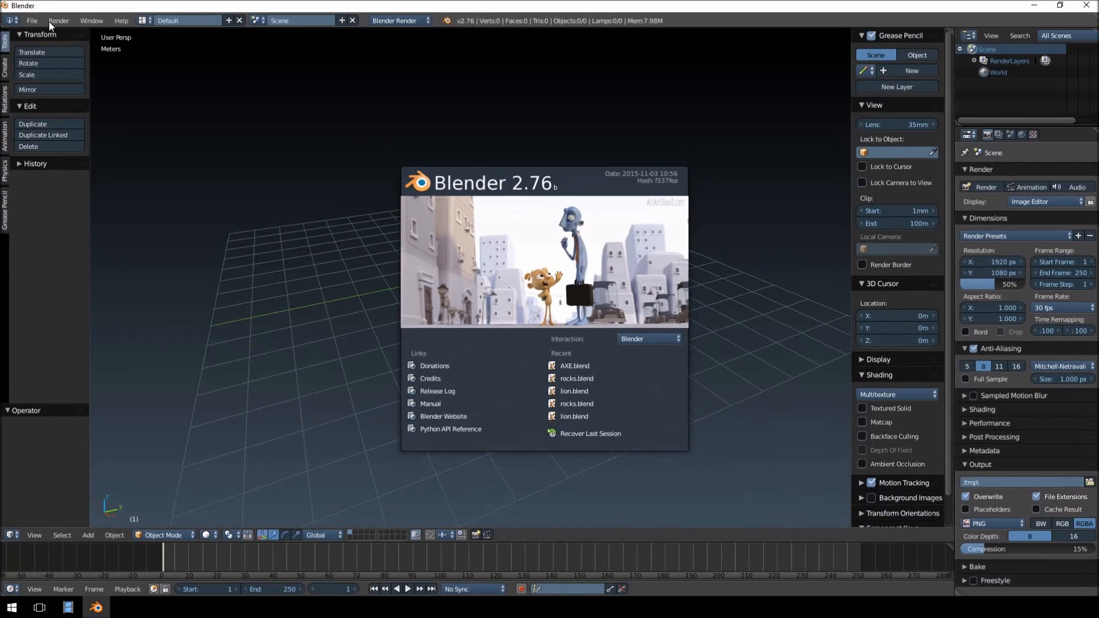
# Step: Import rock_photoscan.obj from the Desktop as a Wavefront OBJ into the scene
pyautogui.click(32, 20)
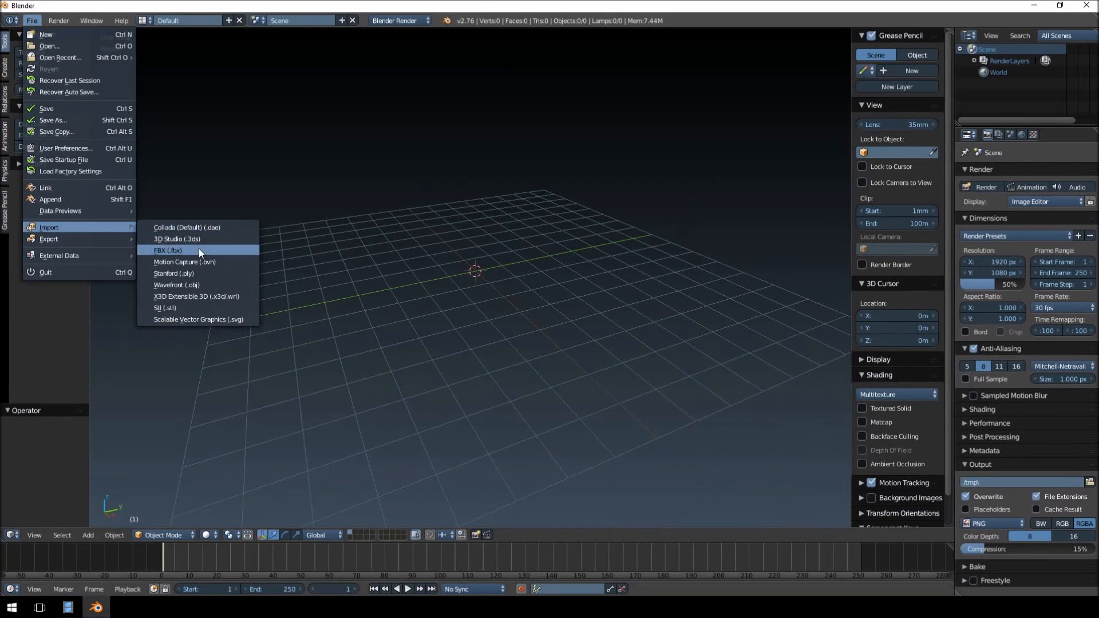
pyautogui.moveTo(176, 285)
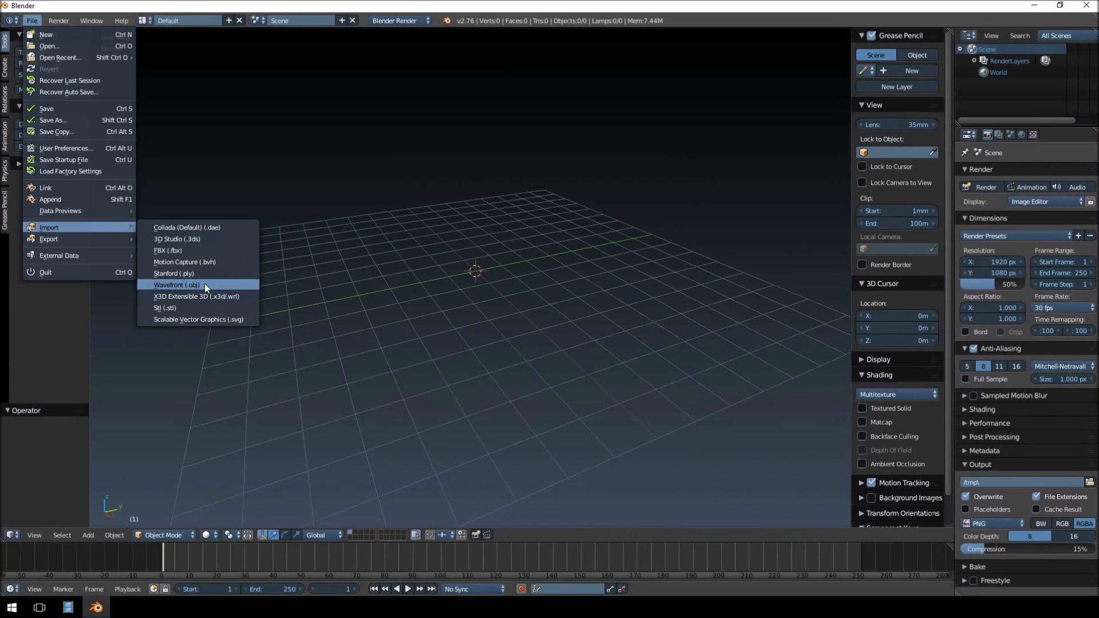
pyautogui.click(176, 285)
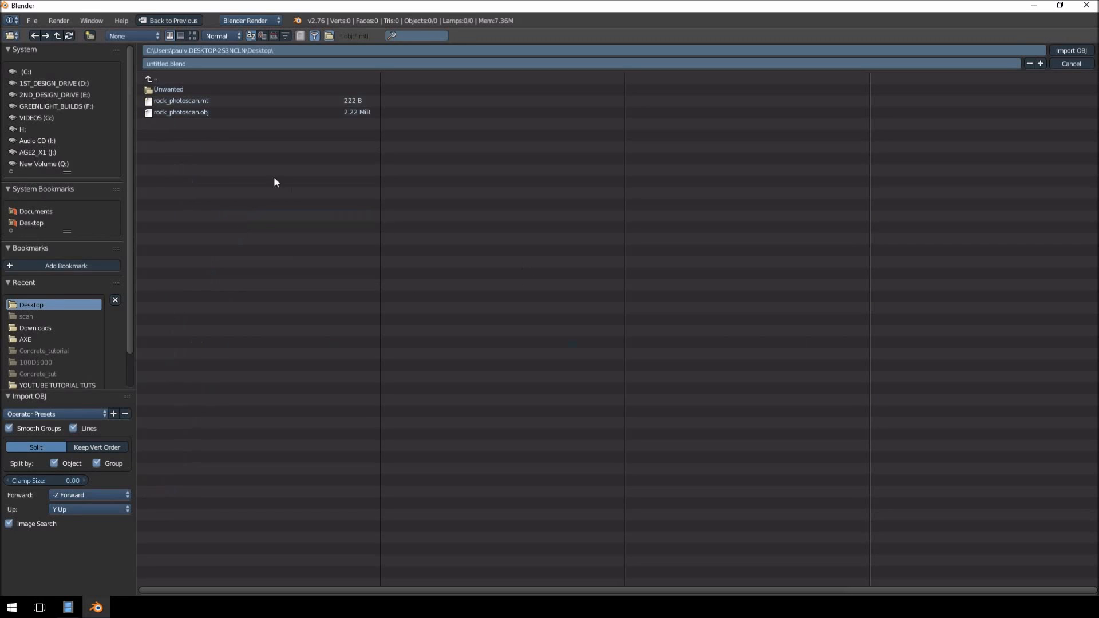
pyautogui.click(181, 112)
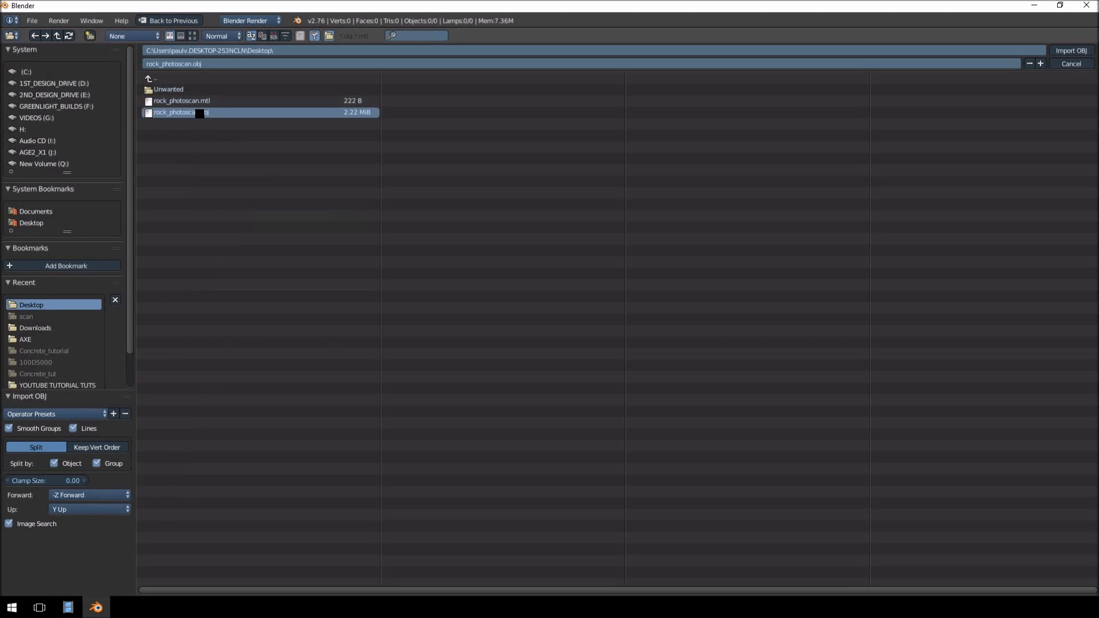
pyautogui.click(1070, 50)
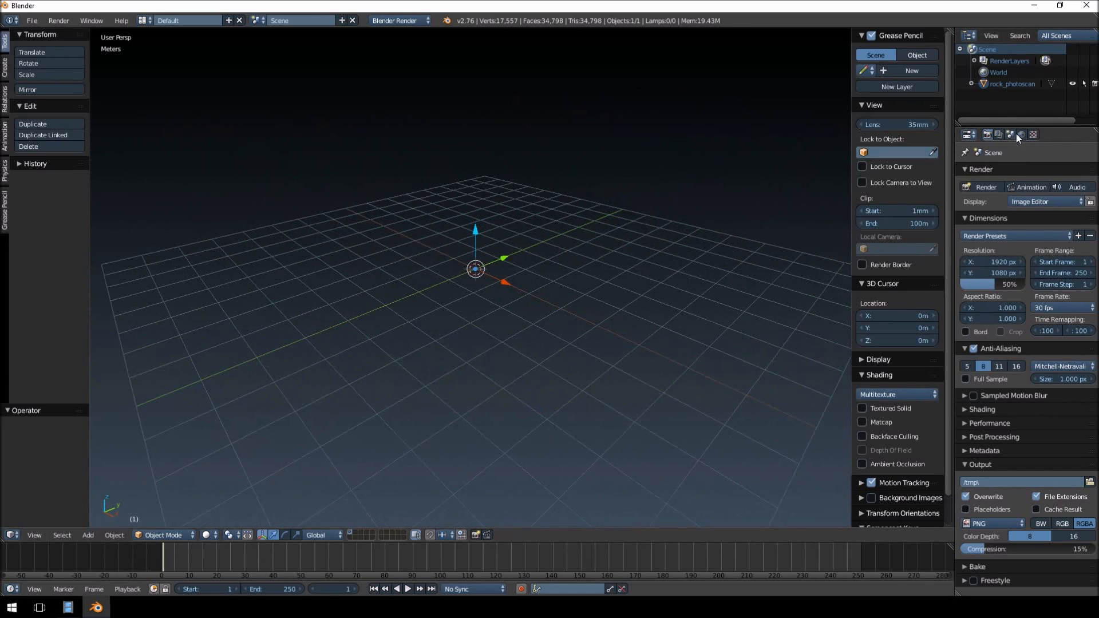
# Step: Scale the rock 100 times, shift it about 3 m along Y and rotate it roughly -36 degrees in front ortho view
pyautogui.click(1009, 134)
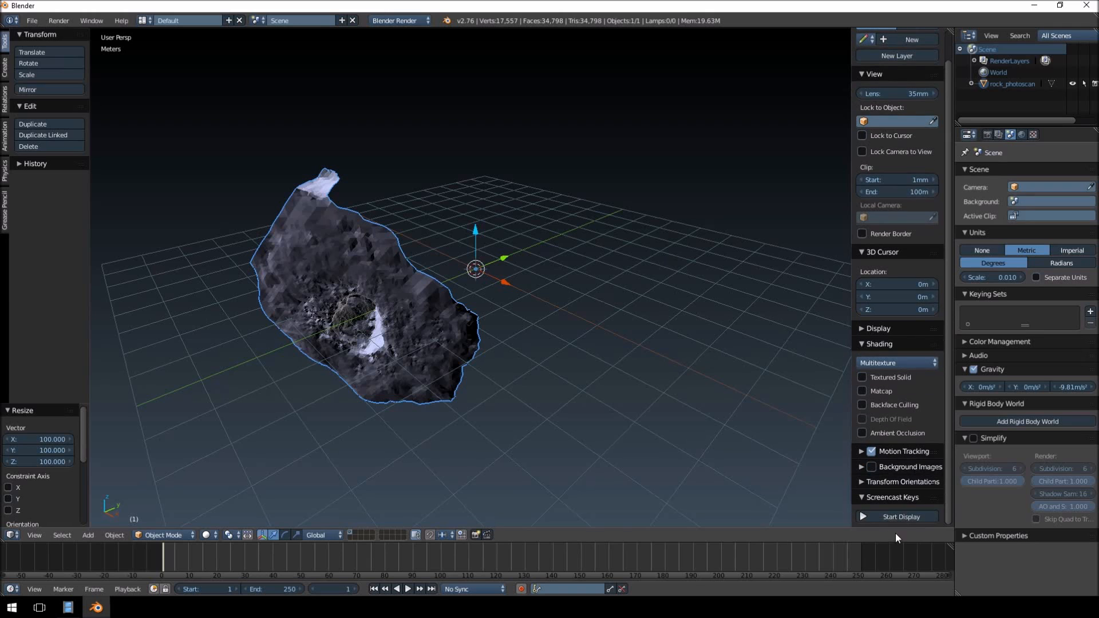
pyautogui.click(903, 516)
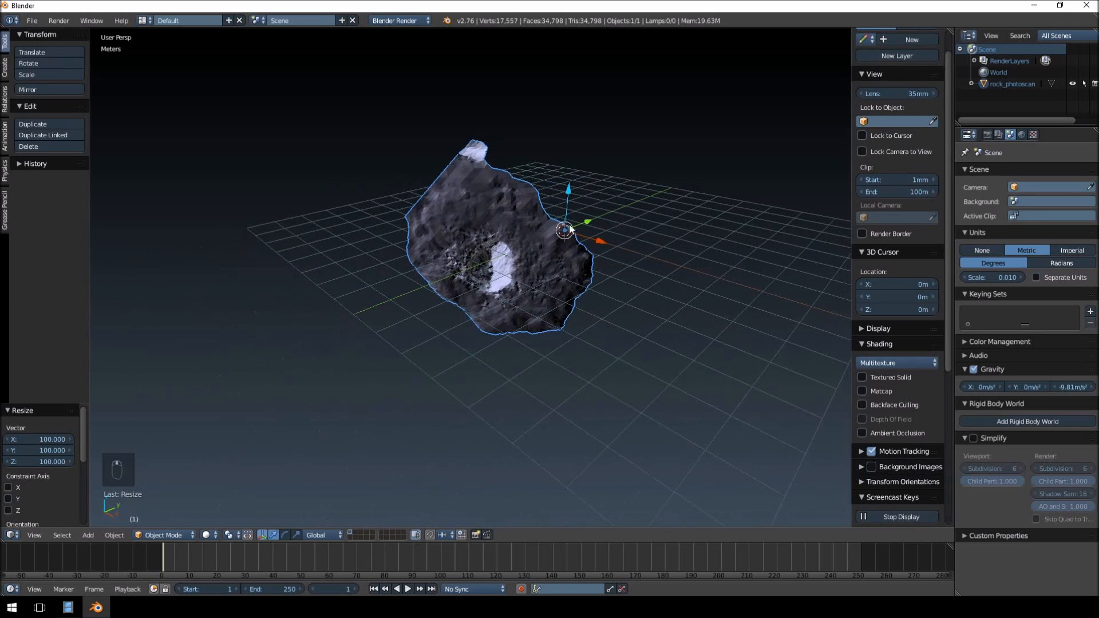
pyautogui.press('numpad_1')
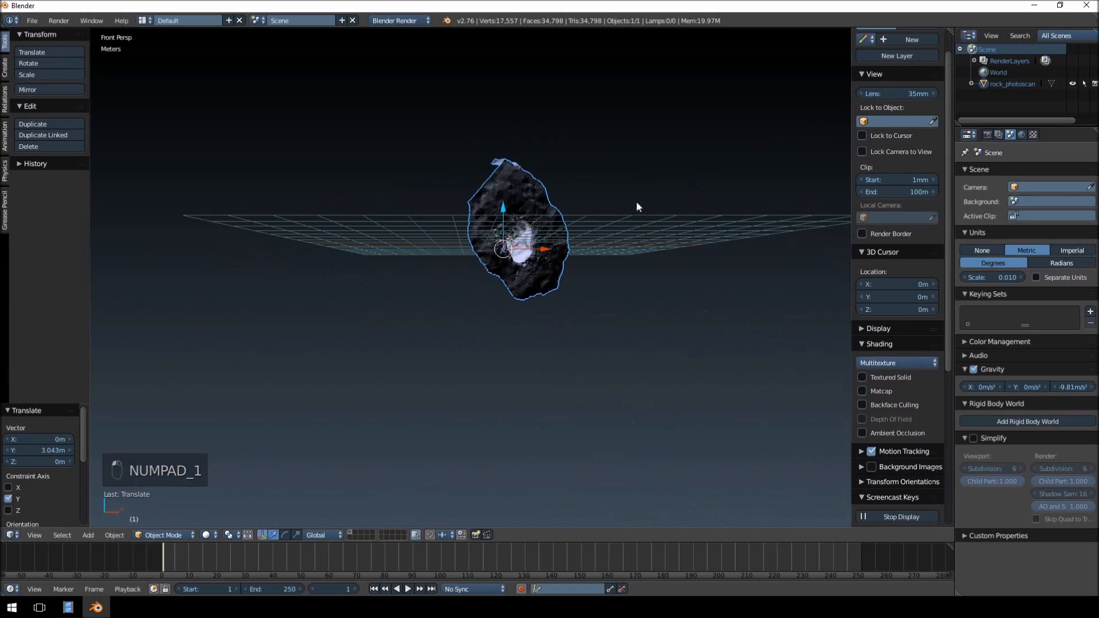
pyautogui.press('NUMPAD_5')
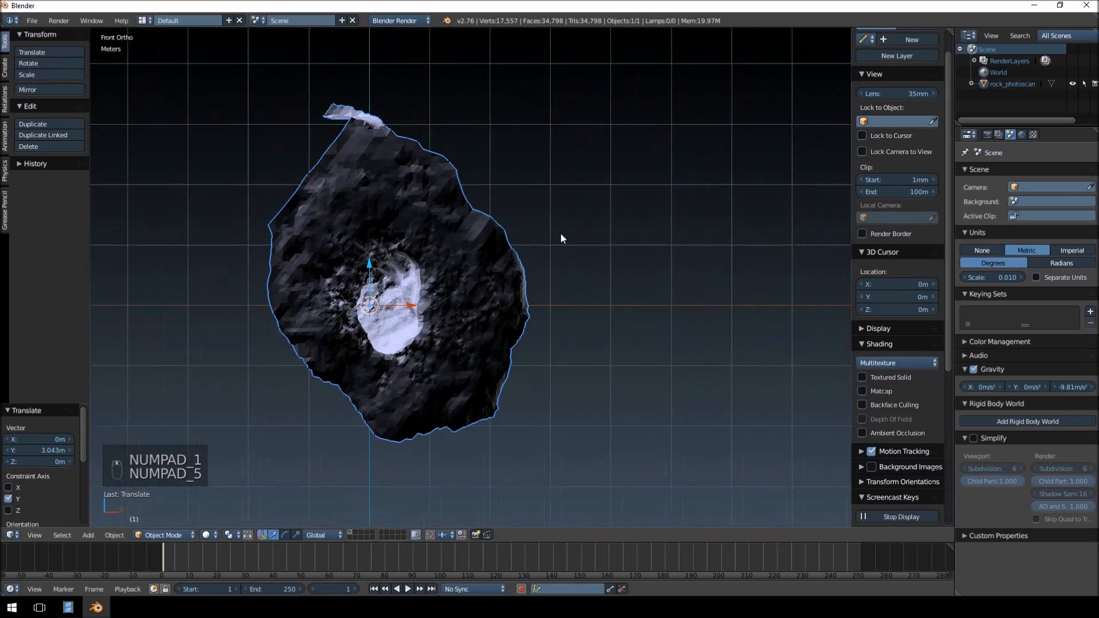
pyautogui.press('r')
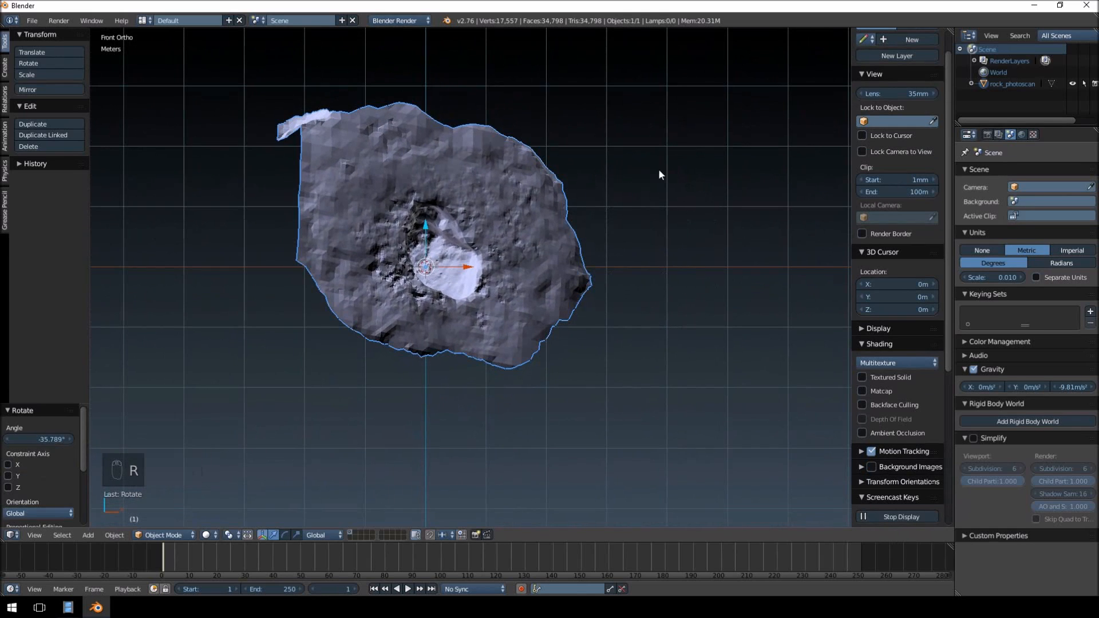
pyautogui.moveTo(160, 166)
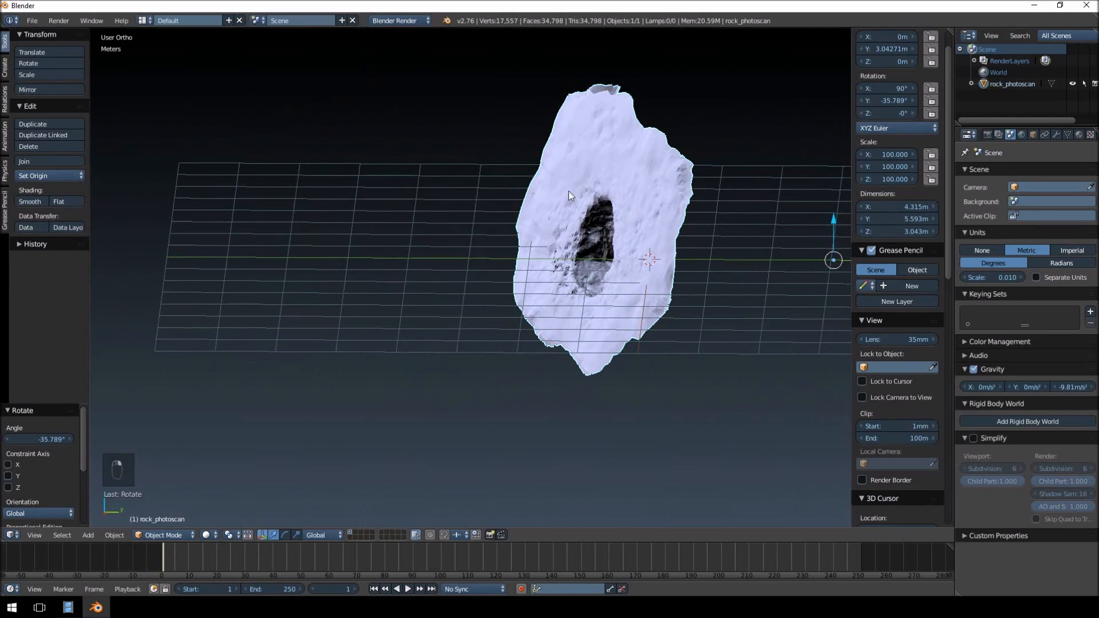
# Step: Set the rock's origin to its geometry centre and rotate it upright on the ground grid
pyautogui.click(34, 175)
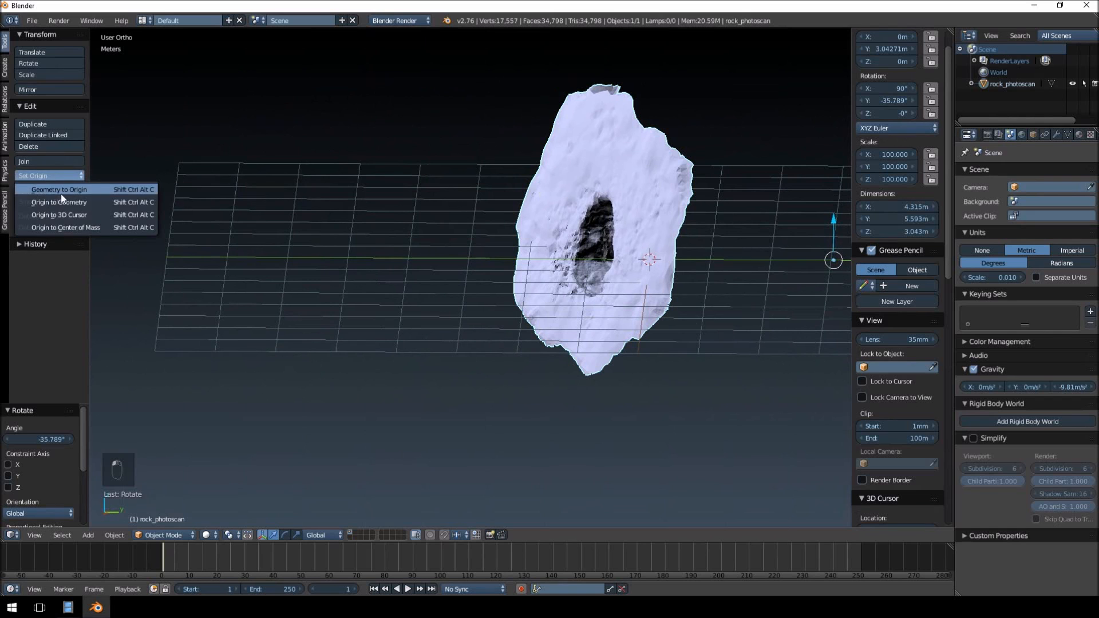
pyautogui.click(58, 189)
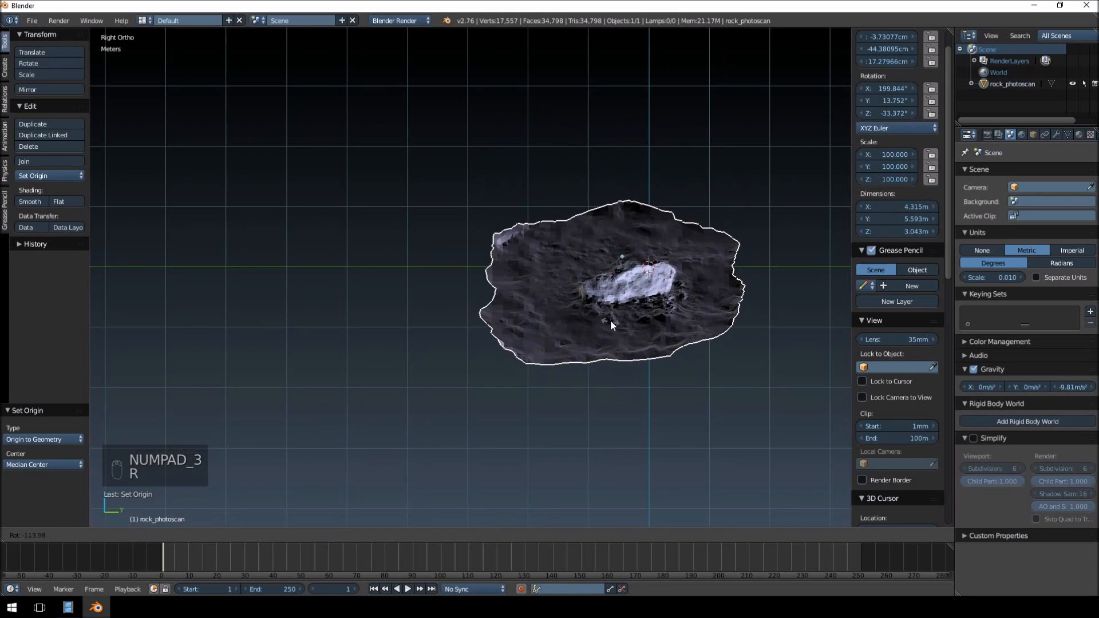
pyautogui.press('numpad_1')
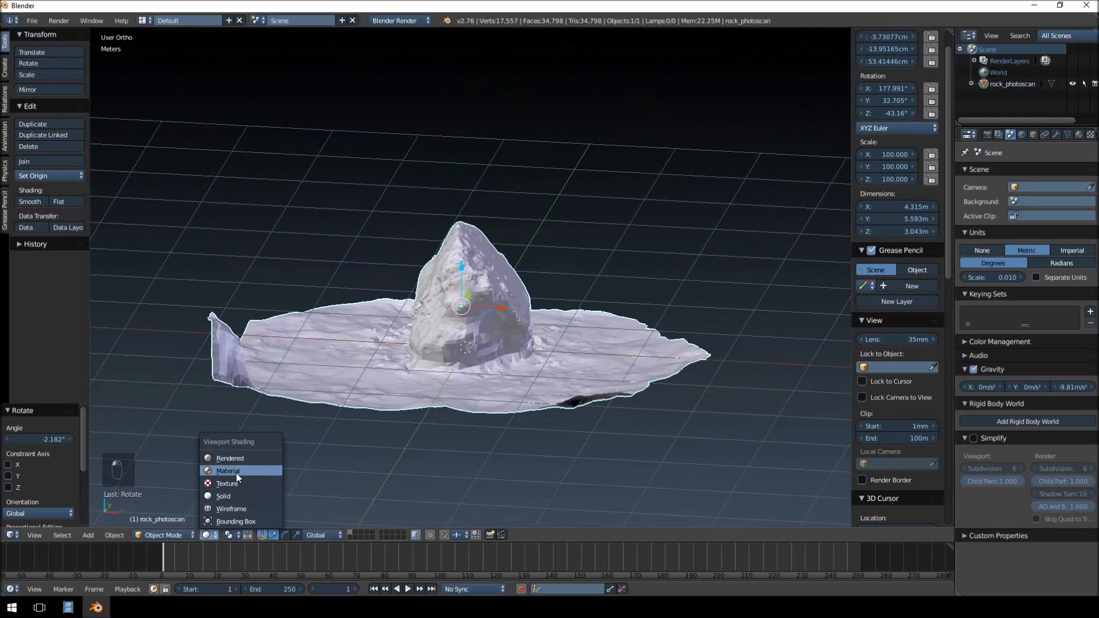
# Step: Add a Hemi lamp, then give the rock smooth shading with its photo texture shown in Material viewport shading
pyautogui.press('shift+a')
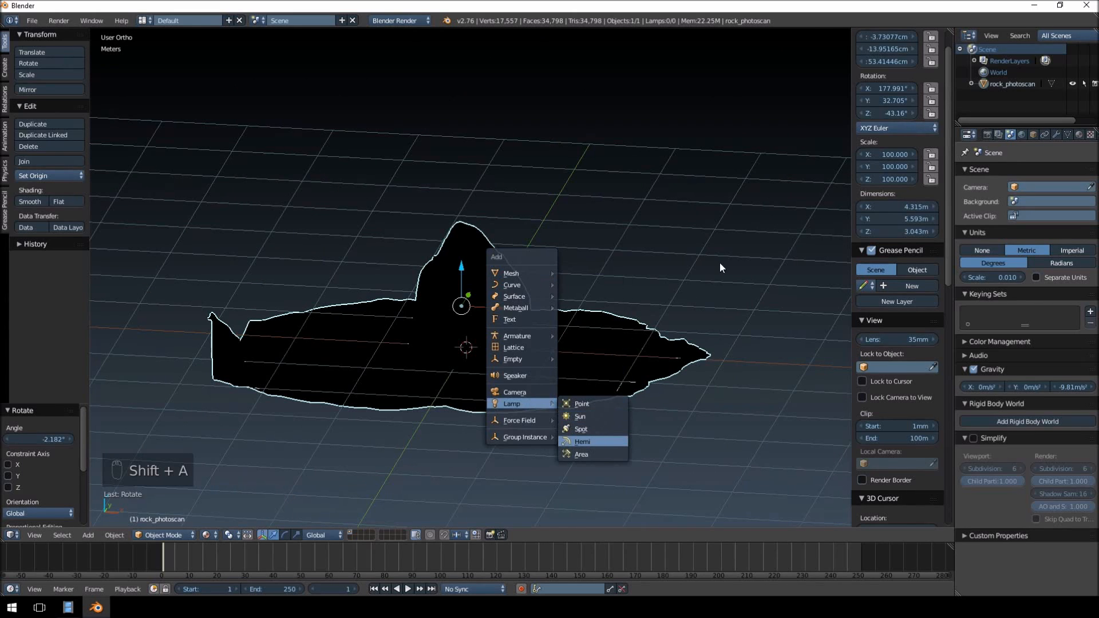
pyautogui.click(583, 442)
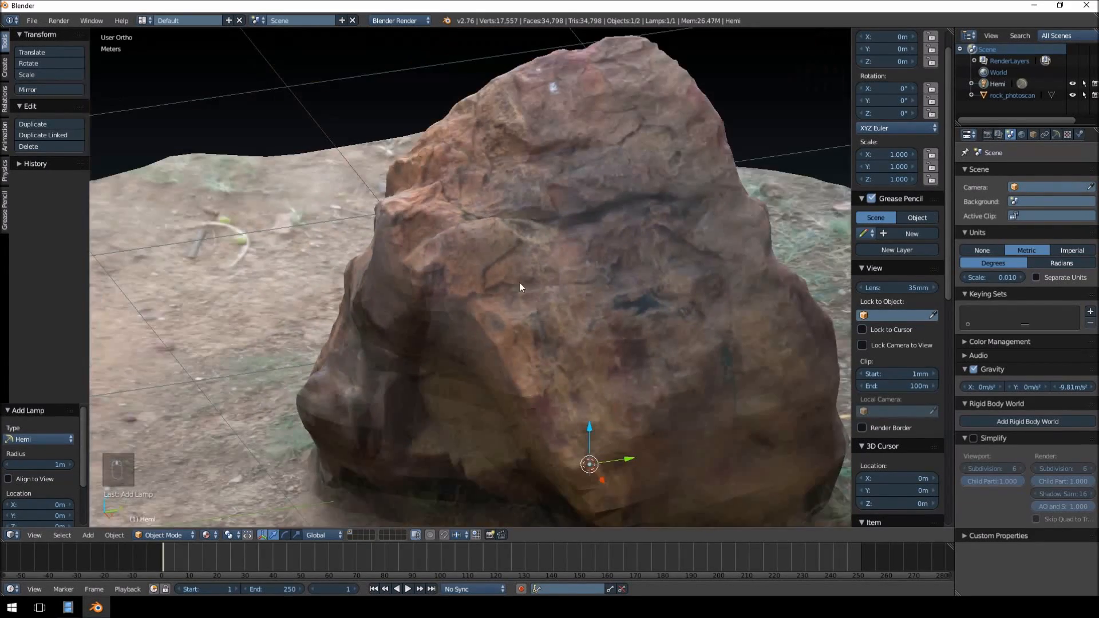
pyautogui.click(519, 287)
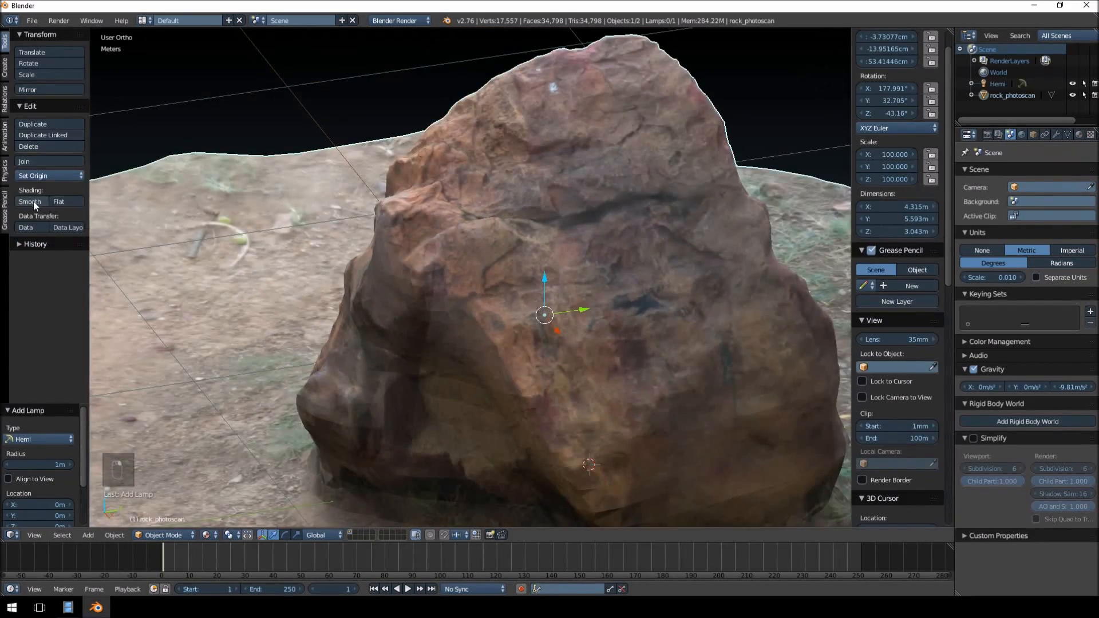
pyautogui.click(29, 201)
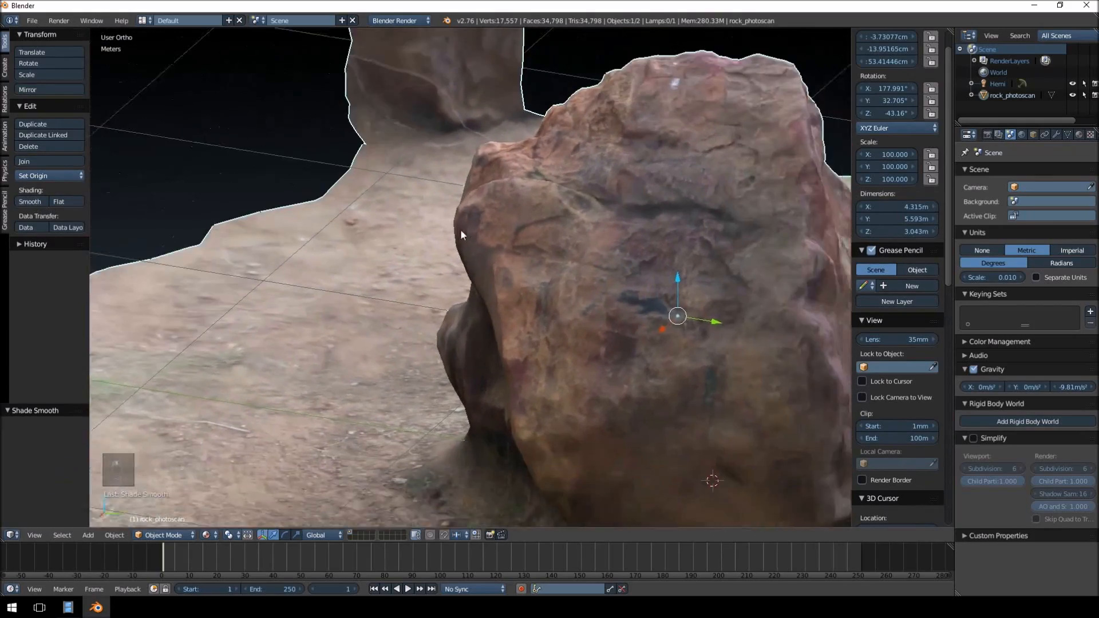
pyautogui.press('NUMPAD_PERIOD')
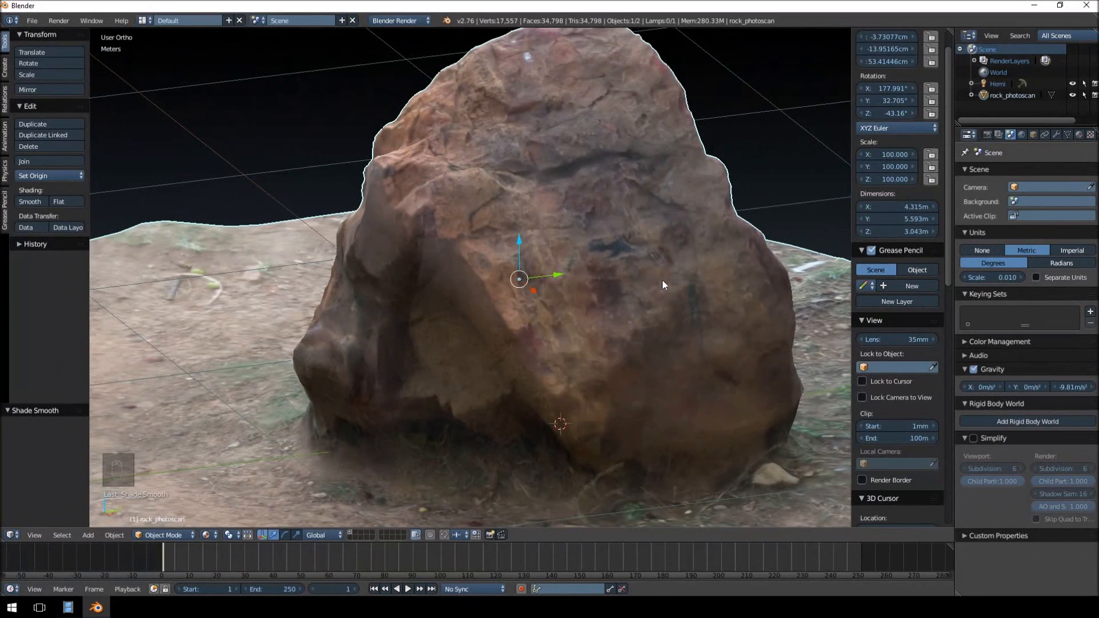
pyautogui.moveTo(592, 24)
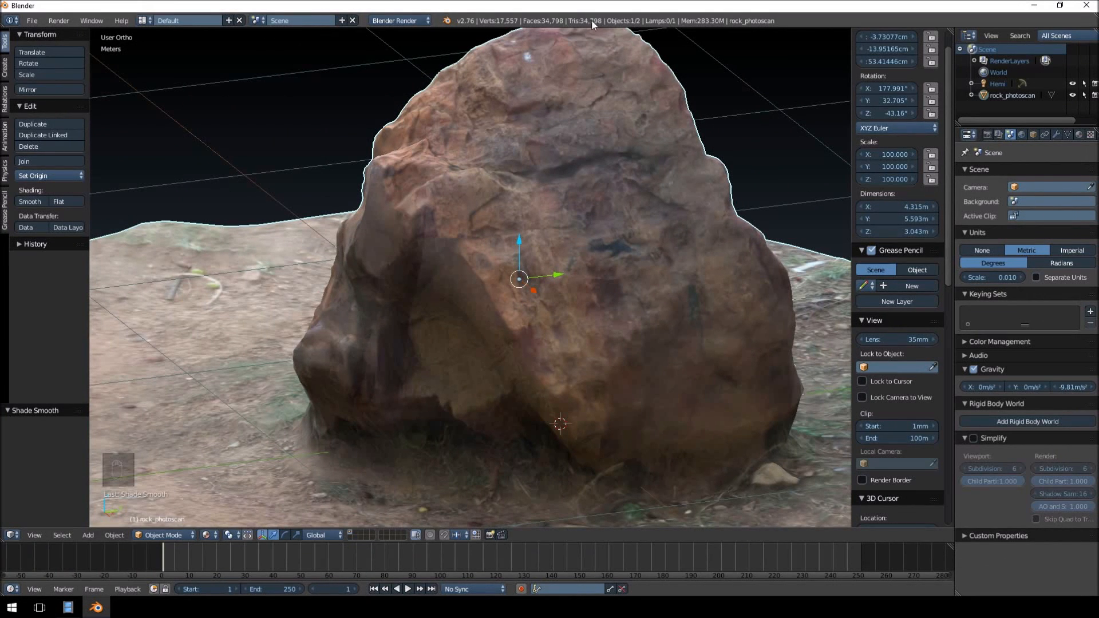